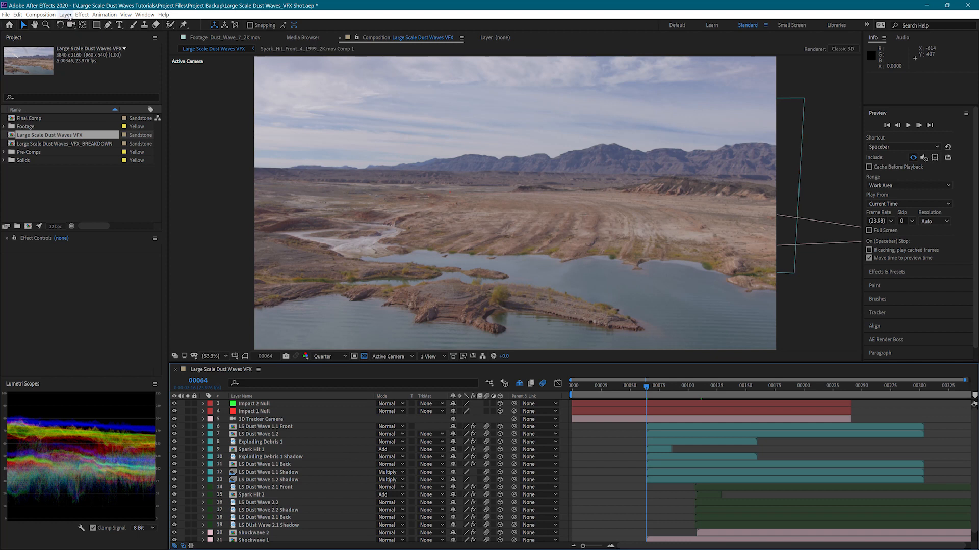
Step: Add a point light layer to the dust waves composition and rename it Emitter 1
{"action": "left_click", "coordinate": [64, 14]}
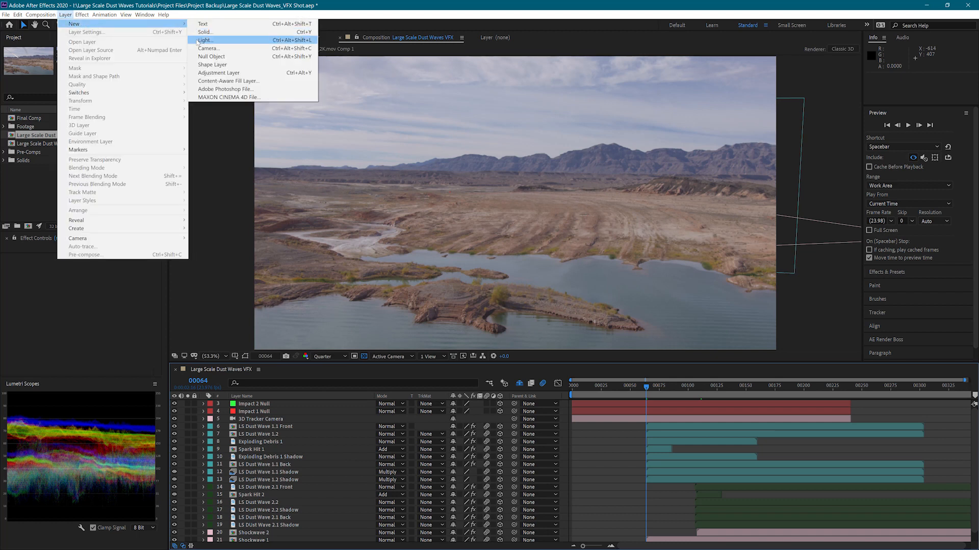
{"action": "left_click", "coordinate": [205, 40]}
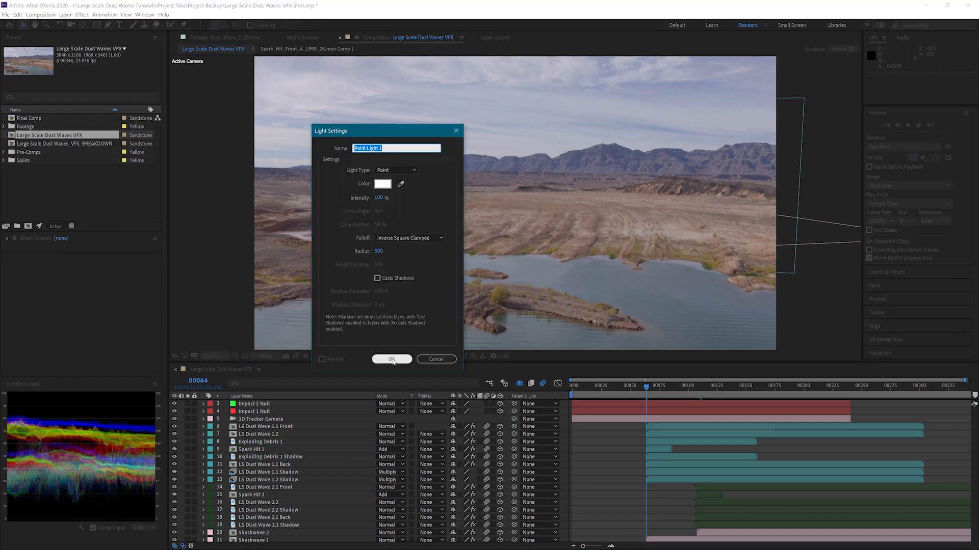
{"action": "left_click", "coordinate": [391, 359]}
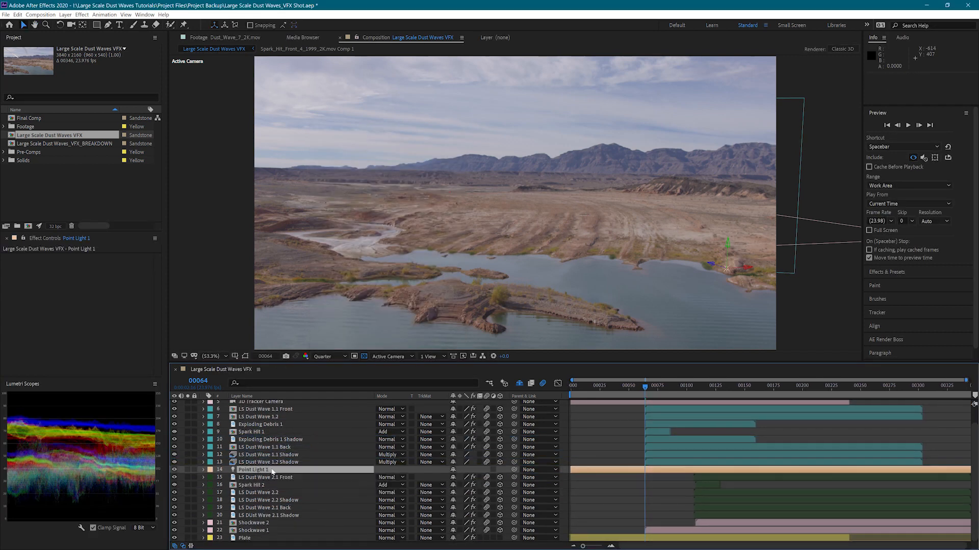
{"action": "double_click", "coordinate": [252, 469]}
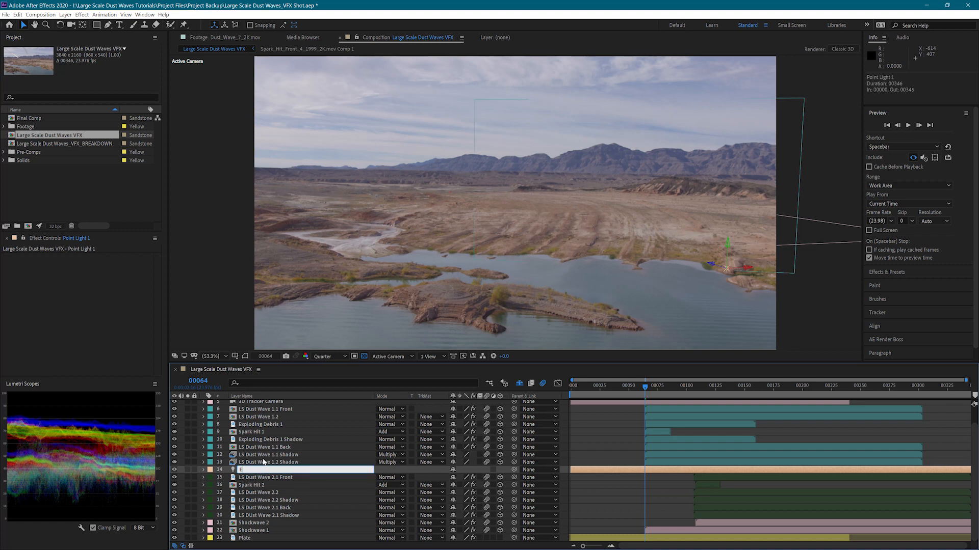
{"action": "type", "text": "Emitter 1"}
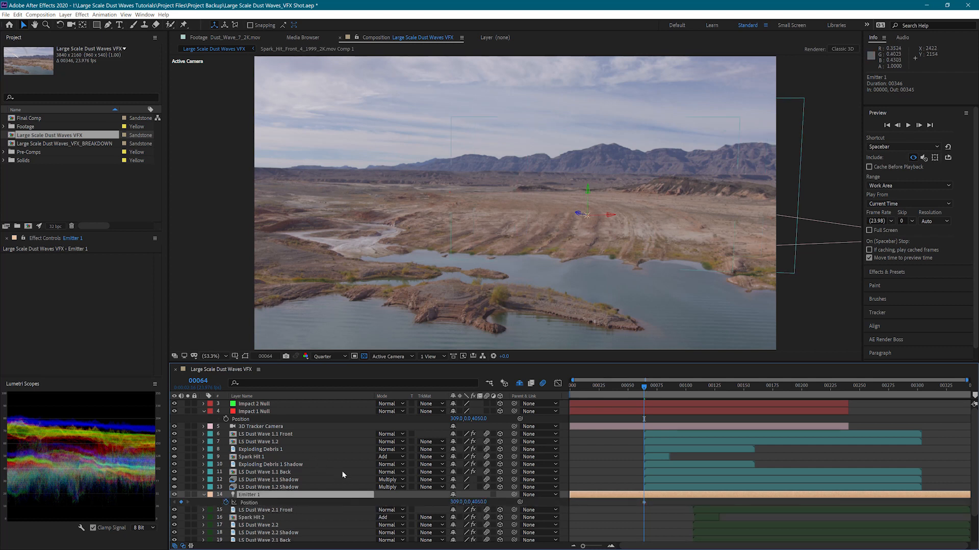
Step: Keyframe Emitter 1's position, show its motion path, and add a wiggle(20,60) expression
{"action": "left_click", "coordinate": [622, 385]}
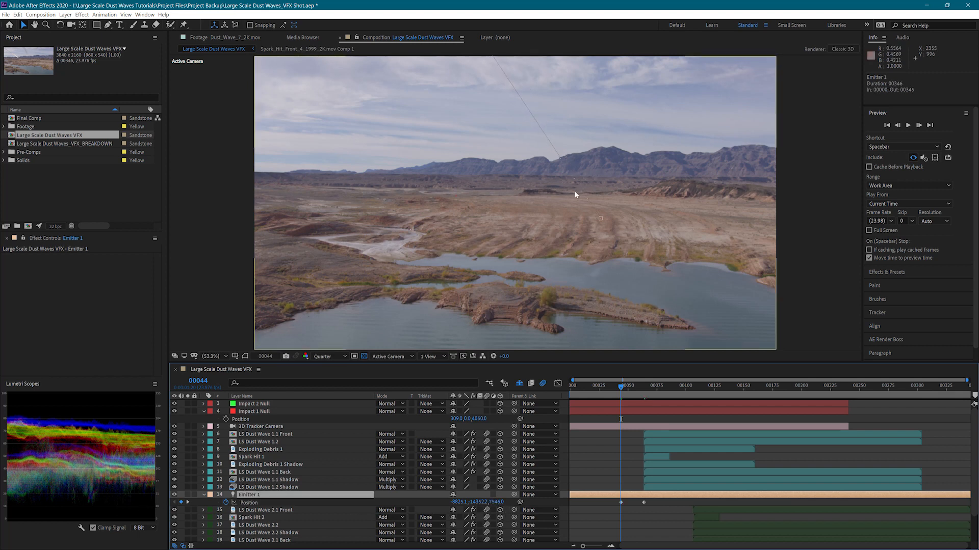
{"action": "mouse_move", "coordinate": [492, 76]}
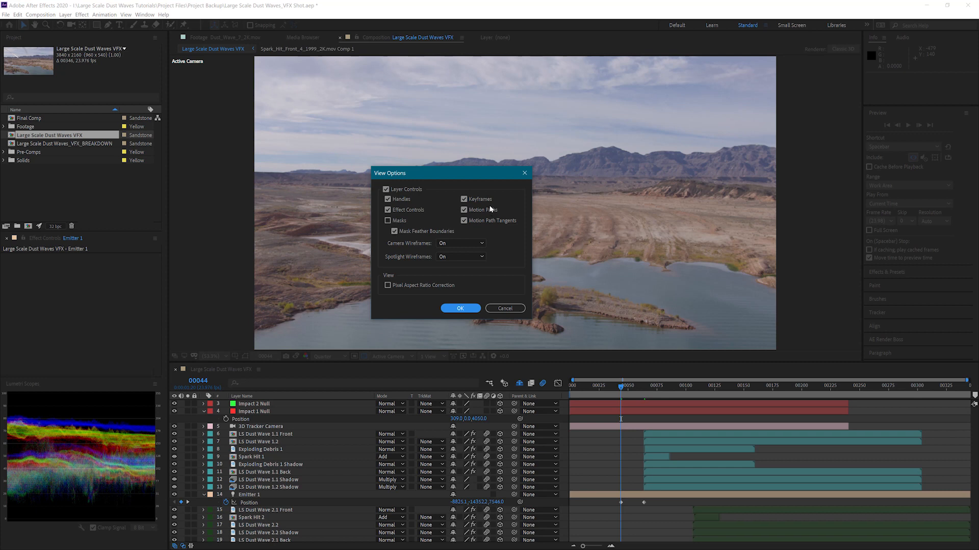
{"action": "left_click", "coordinate": [460, 309]}
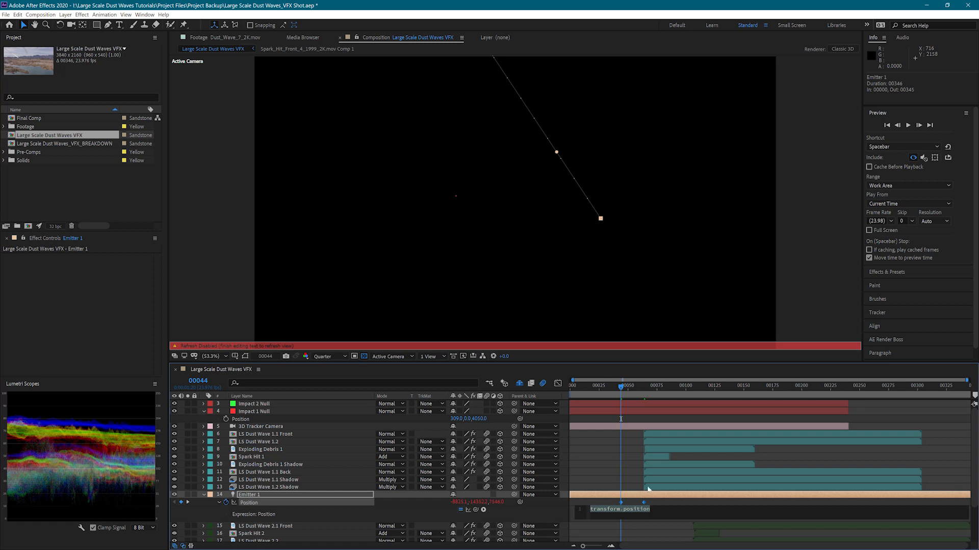
{"action": "type", "text": "wiggle(20,60"}
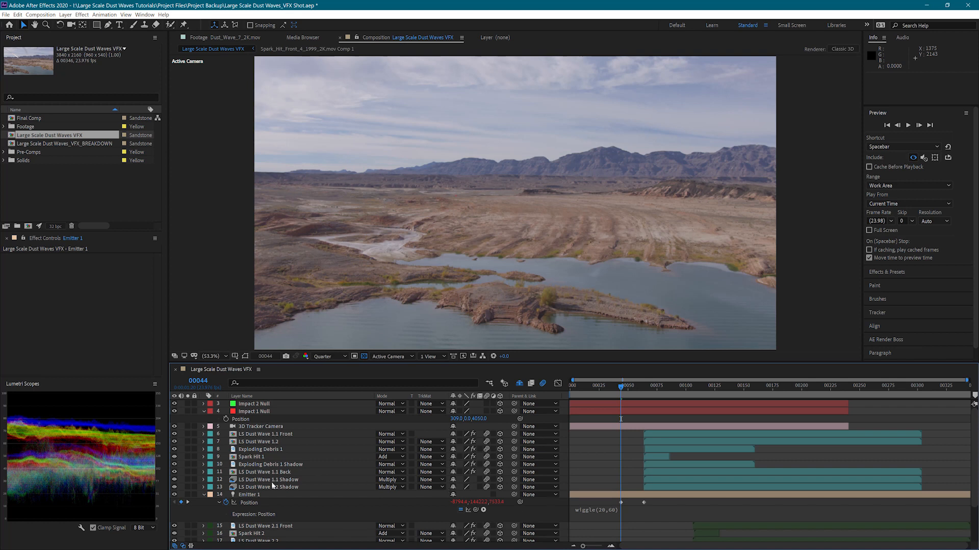
{"action": "left_click", "coordinate": [249, 494]}
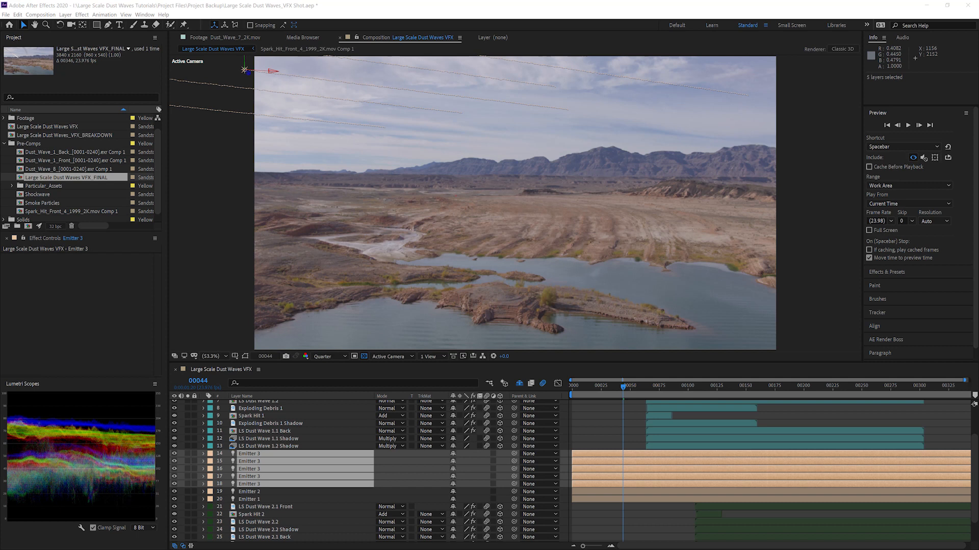
{"action": "mouse_move", "coordinate": [666, 119]}
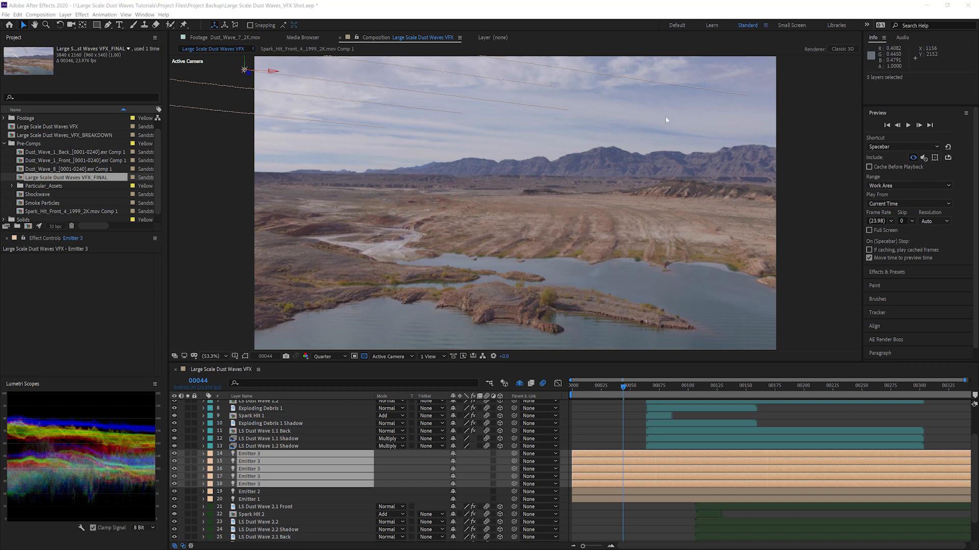
{"action": "mouse_move", "coordinate": [522, 121]}
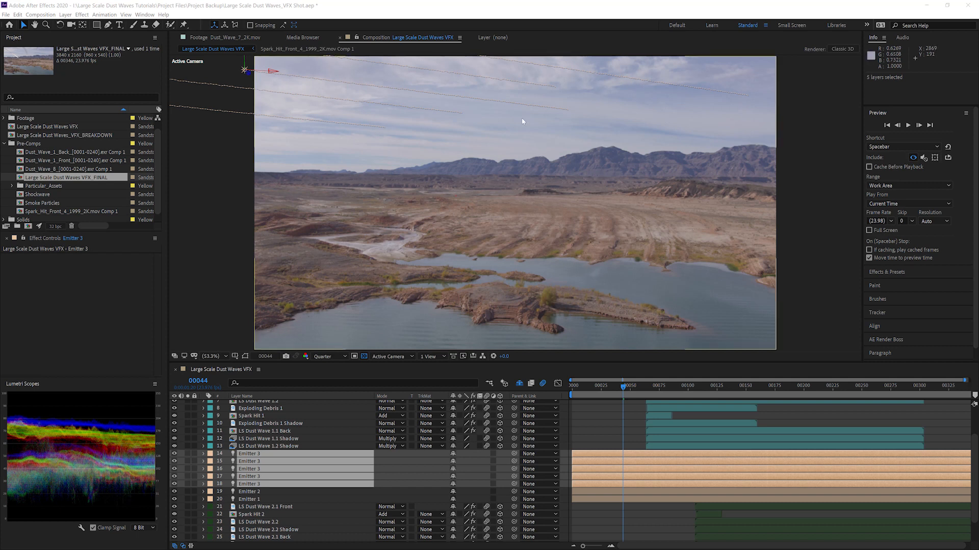
Step: Open the Layer menu to start creating a new black solid
{"action": "left_click", "coordinate": [65, 14]}
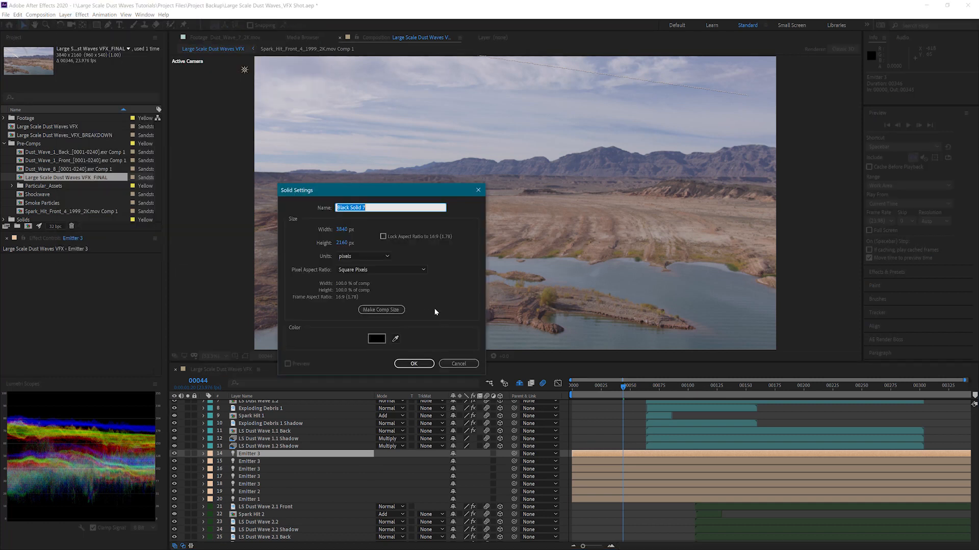
Step: Create the black solid and rename it Meteor 1 Main Fire
{"action": "left_click", "coordinate": [413, 363]}
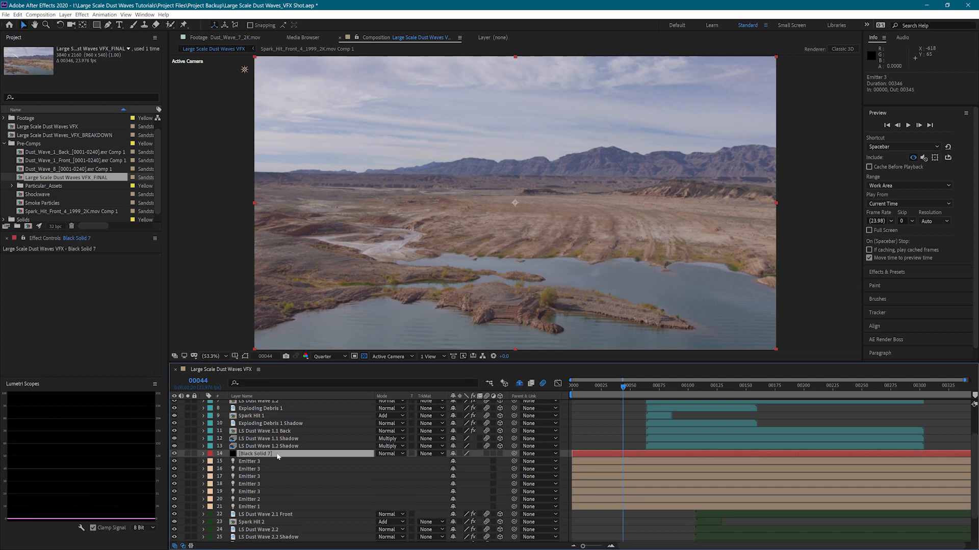
{"action": "double_click", "coordinate": [269, 453]}
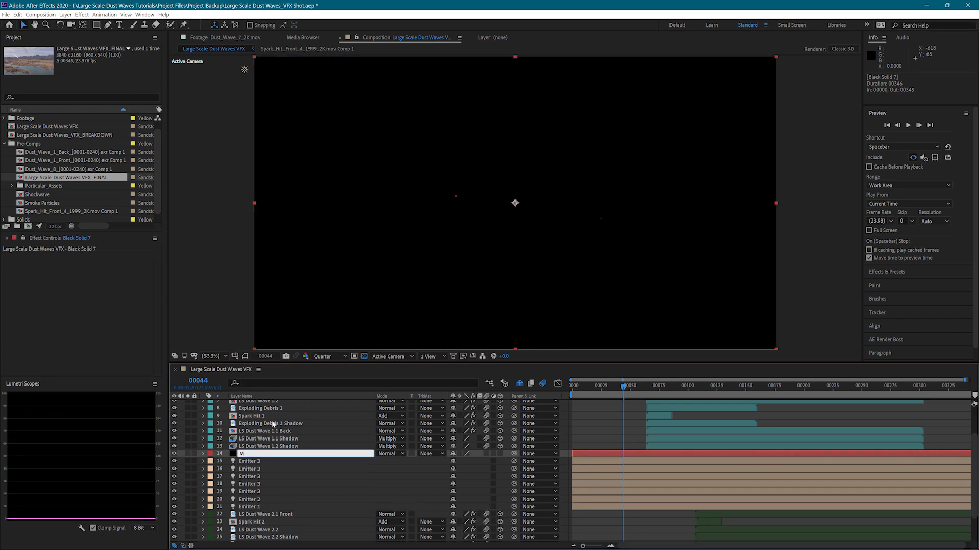
{"action": "type", "text": "Meteor 1 Main Fire"}
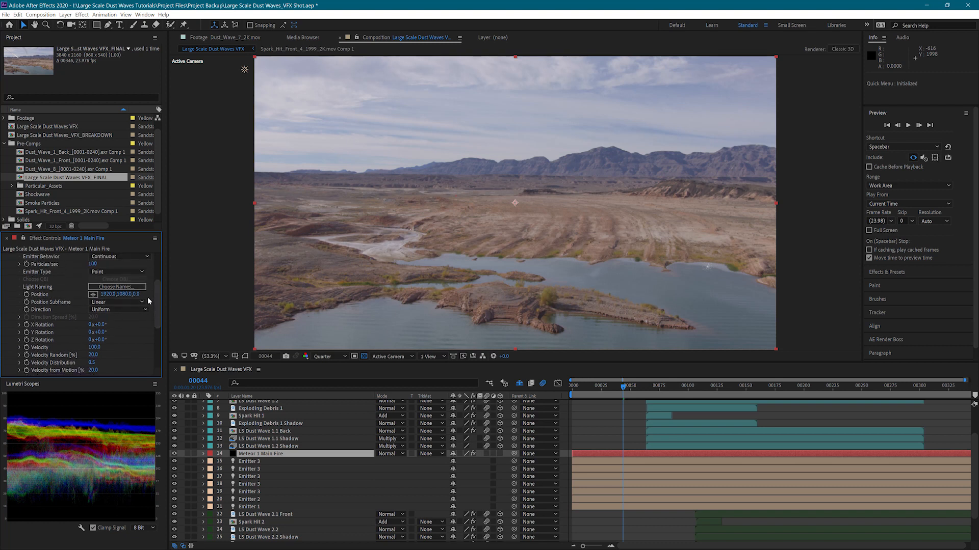
Step: Set Particular's emitter type to Light(s), confirm light naming, and make emission directional
{"action": "left_click", "coordinate": [117, 270]}
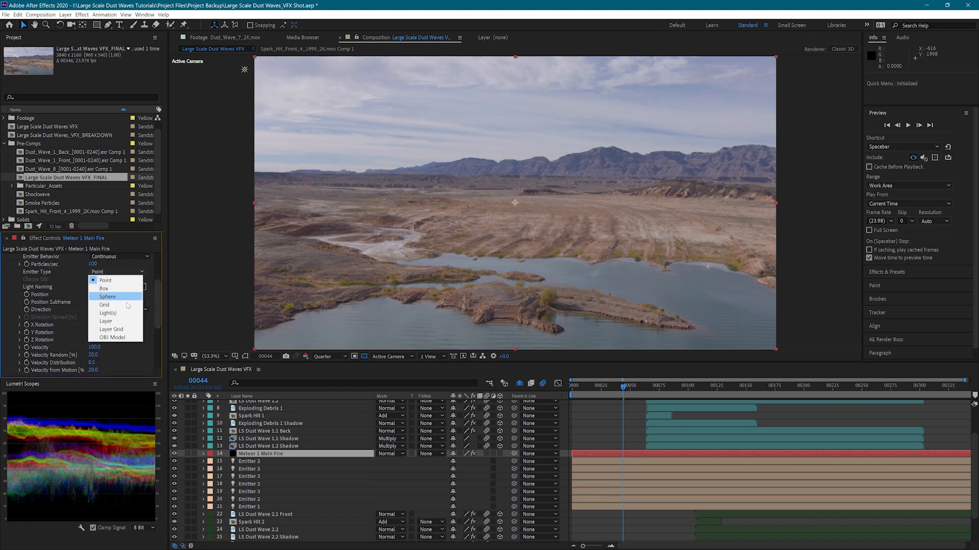
{"action": "left_click", "coordinate": [108, 313]}
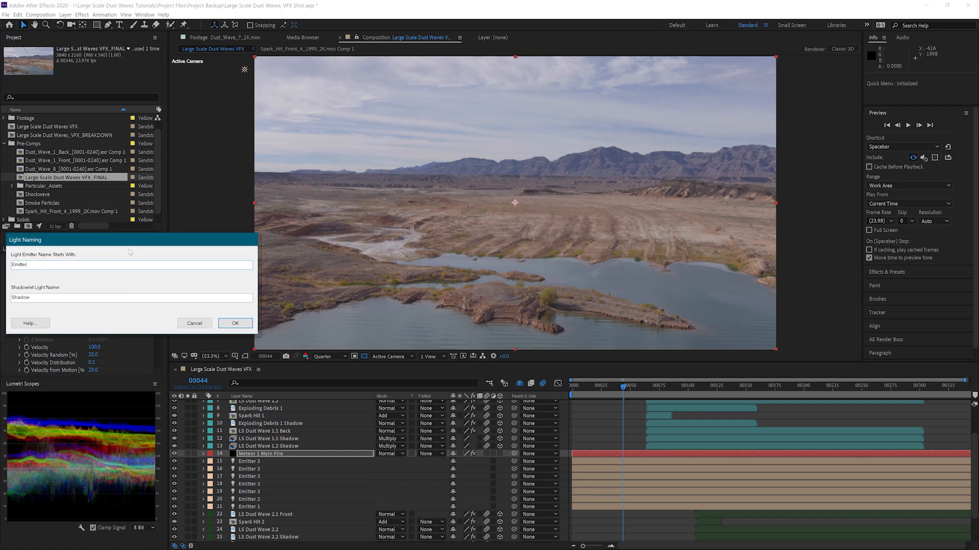
{"action": "left_click", "coordinate": [234, 324]}
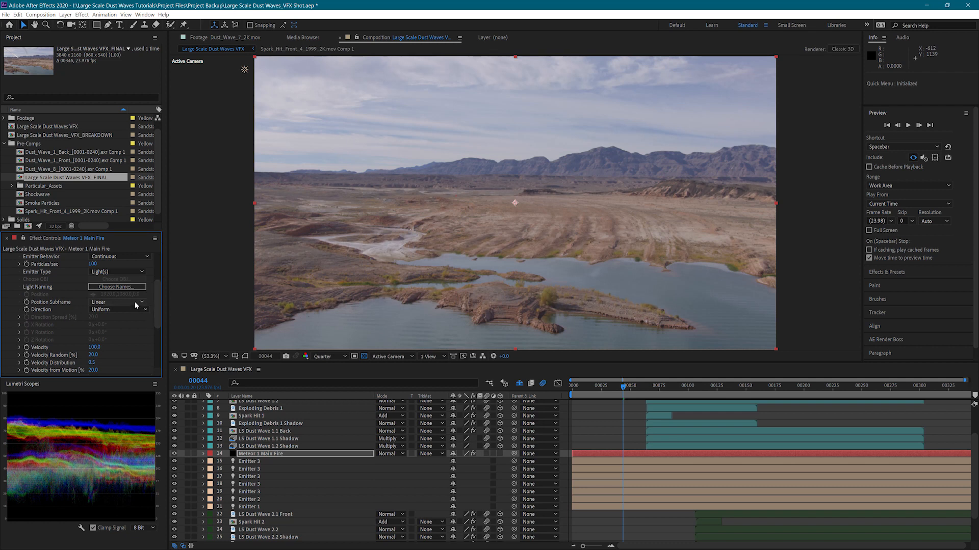
{"action": "left_click", "coordinate": [117, 309]}
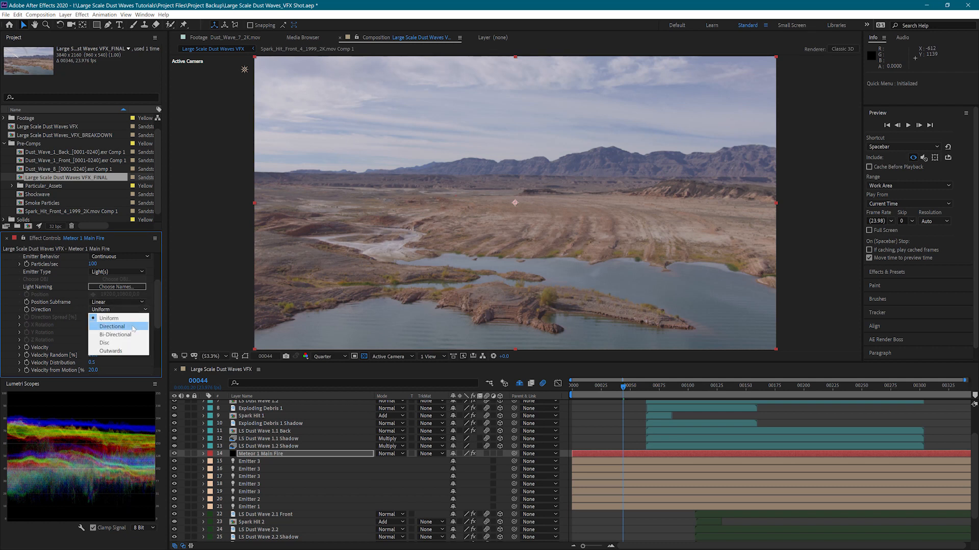
{"action": "left_click", "coordinate": [114, 327]}
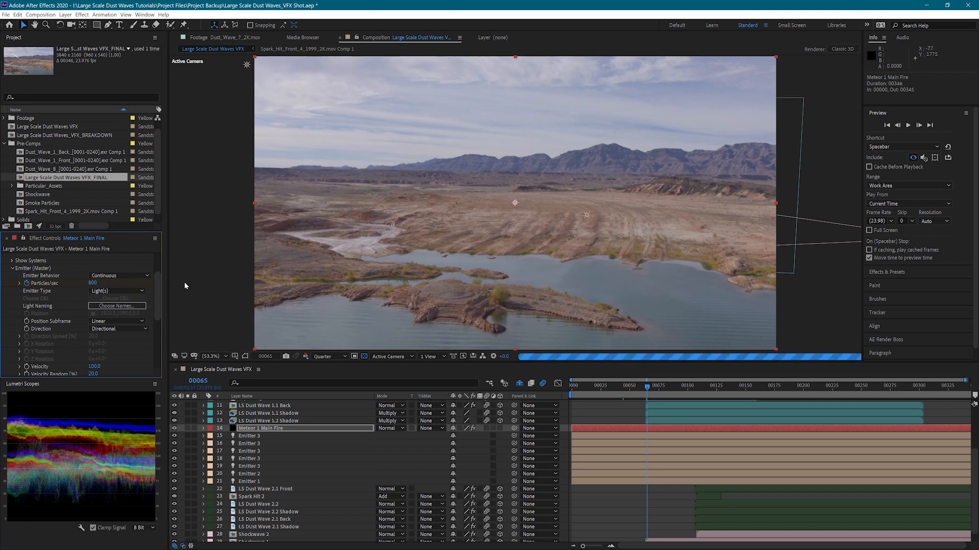
Step: Check the dust waves layer's properties and preview the meteor streak with its trail layers
{"action": "left_click", "coordinate": [94, 284]}
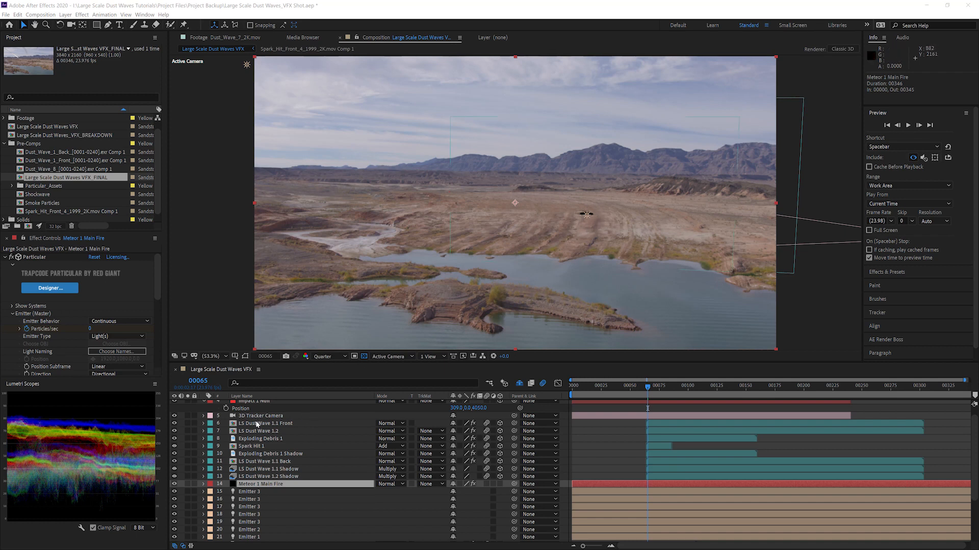
{"action": "mouse_move", "coordinate": [260, 429]}
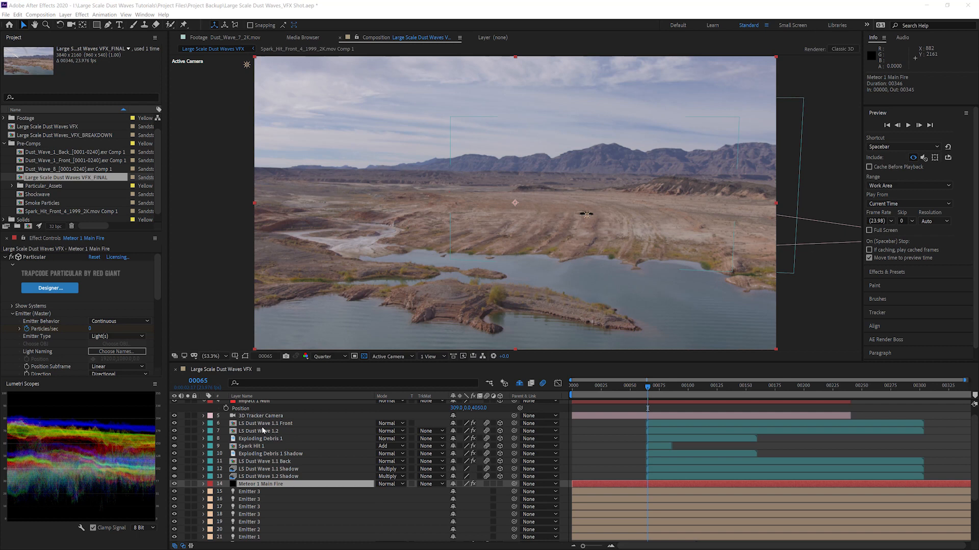
{"action": "left_click", "coordinate": [265, 423]}
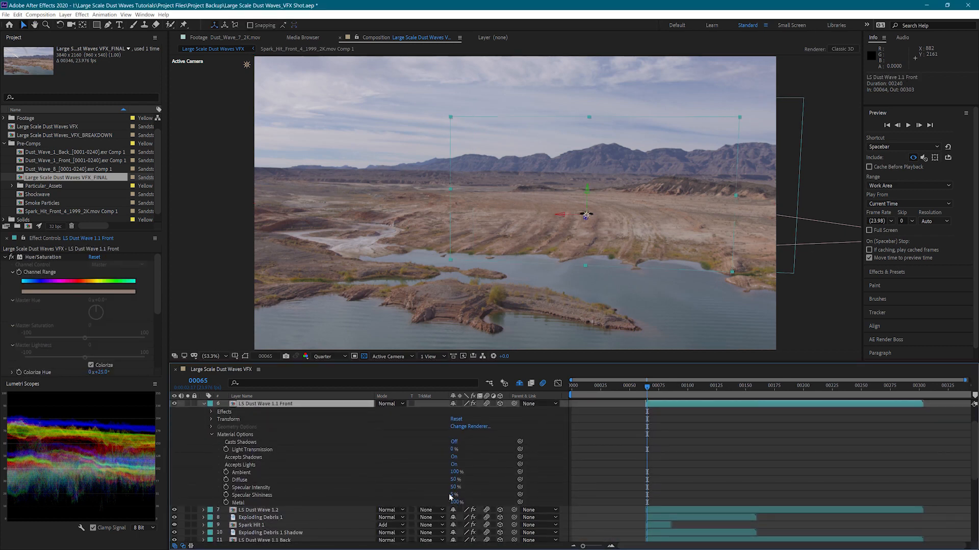
{"action": "left_click", "coordinate": [454, 465]}
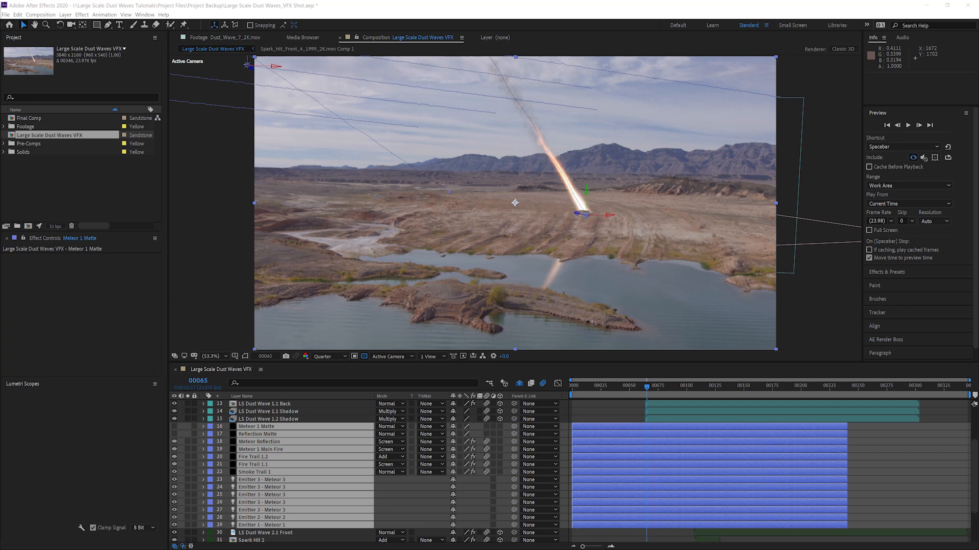
{"action": "mouse_move", "coordinate": [337, 357]}
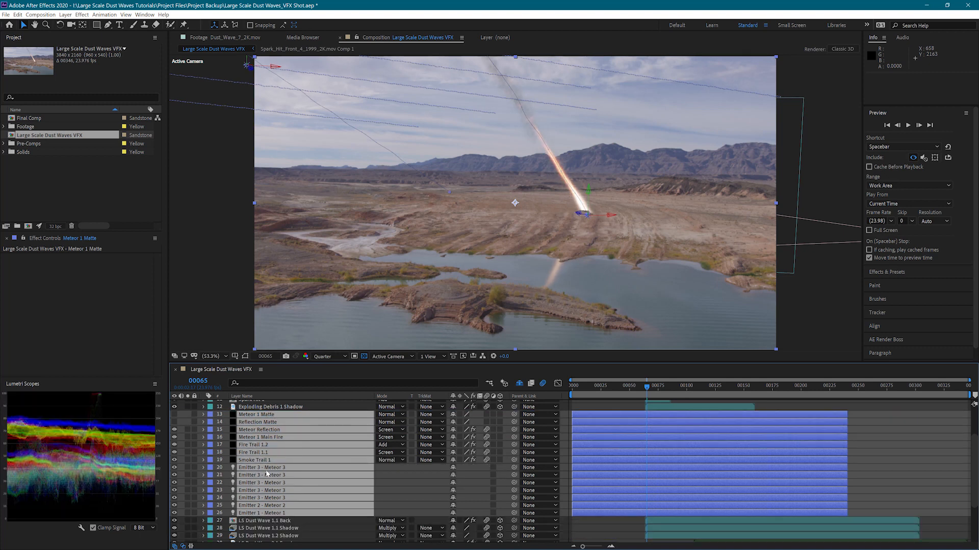
Step: Expand Meteor 1 Main Fire's Particular emitter settings and scroll through them
{"action": "left_click", "coordinate": [261, 437]}
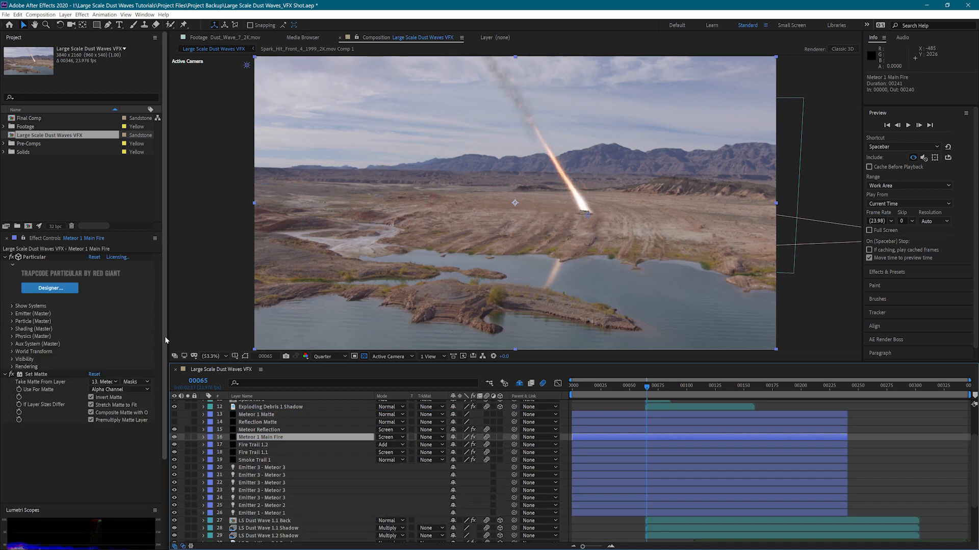
{"action": "left_click", "coordinate": [12, 297]}
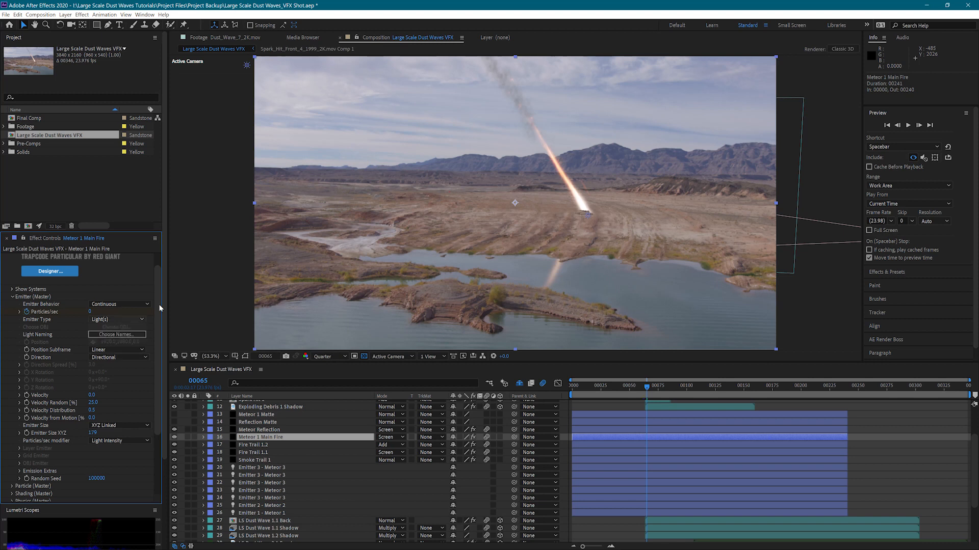
{"action": "scroll", "scroll_direction": "down", "scroll_amount": 3}
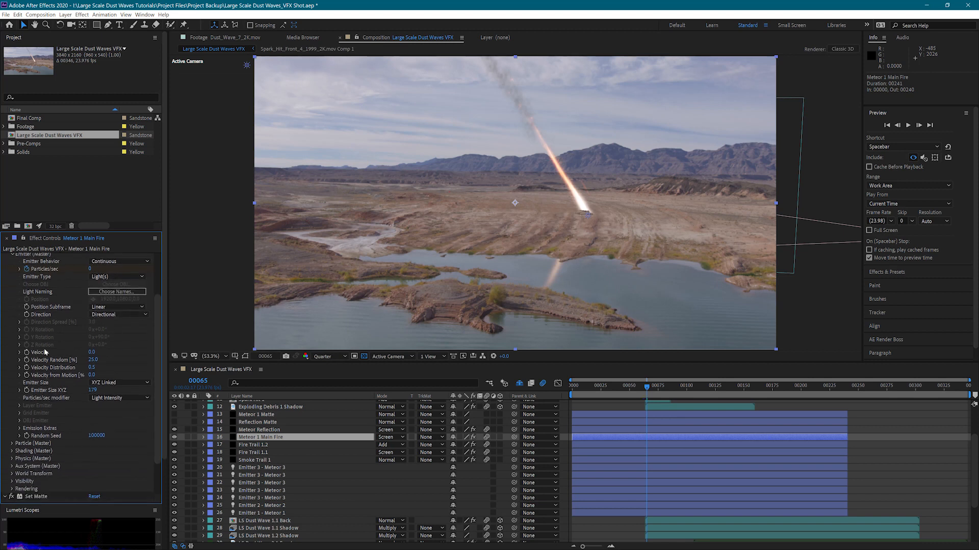
{"action": "mouse_move", "coordinate": [163, 354]}
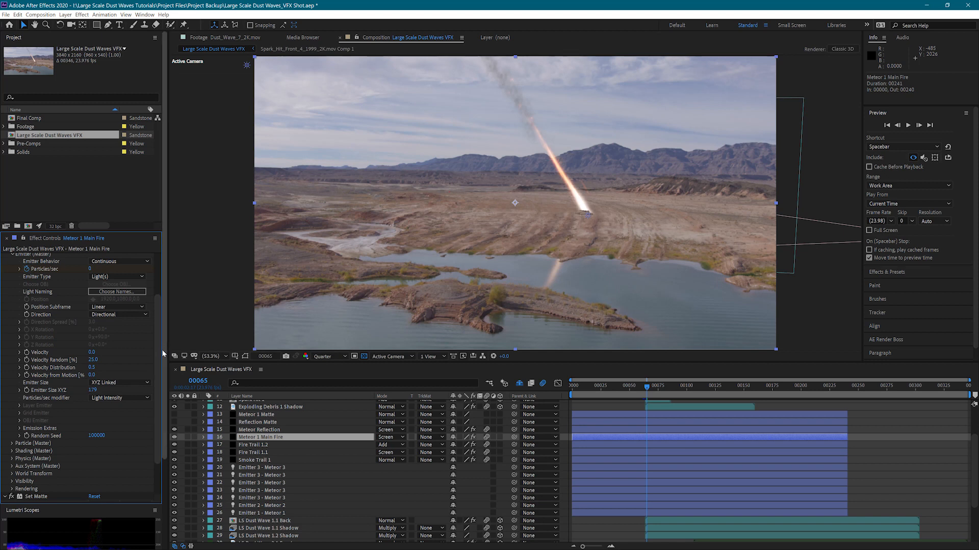
{"action": "scroll", "scroll_direction": "down", "scroll_amount": 3}
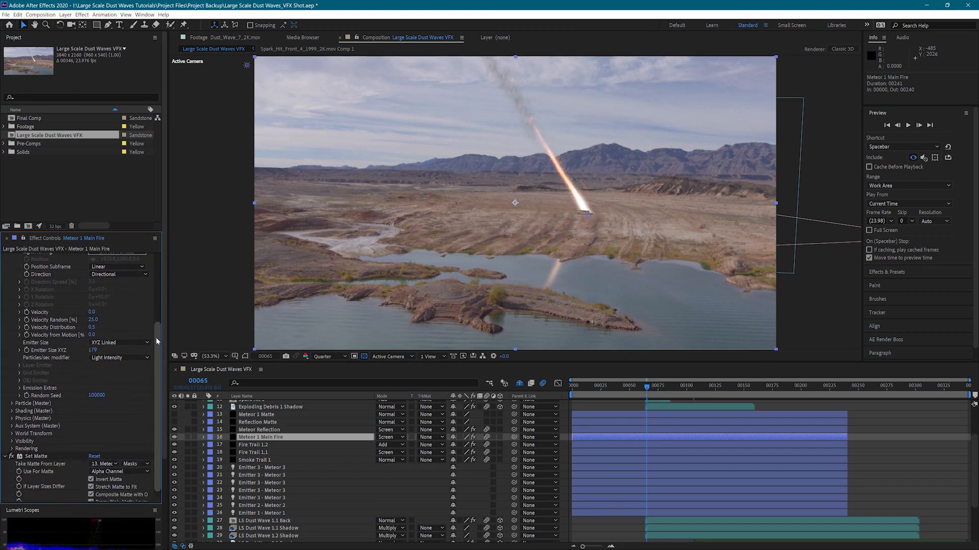
{"action": "scroll", "scroll_direction": "down", "scroll_amount": 3}
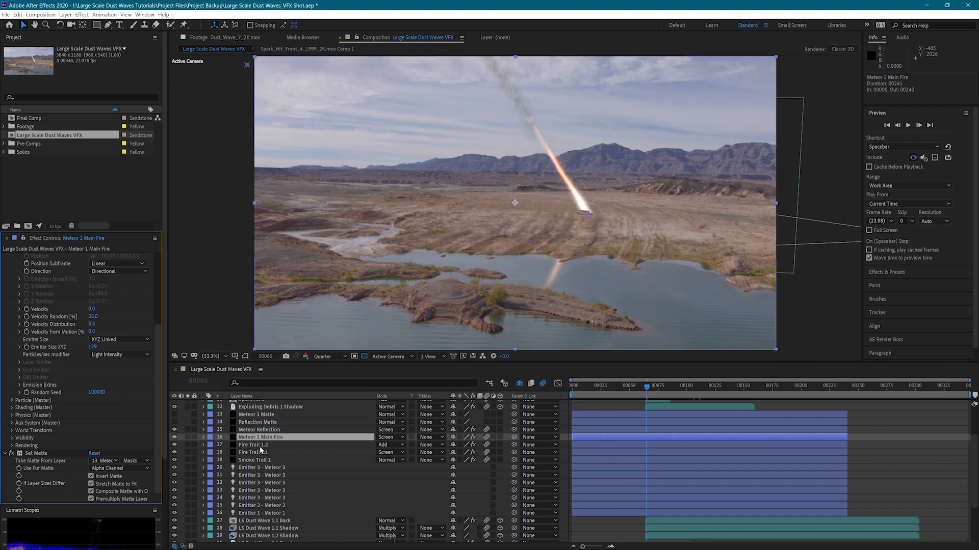
{"action": "scroll", "scroll_direction": "down", "scroll_amount": 3}
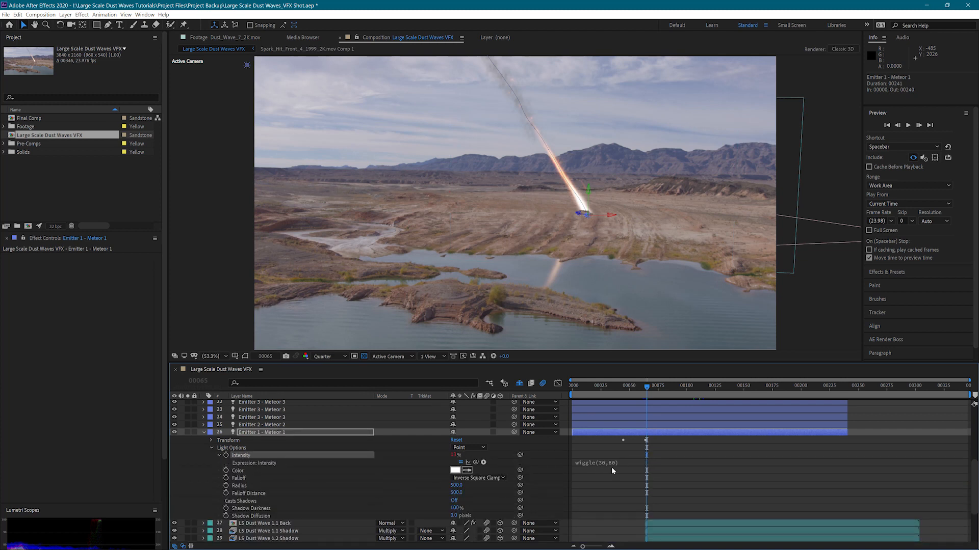
{"action": "mouse_move", "coordinate": [302, 461]}
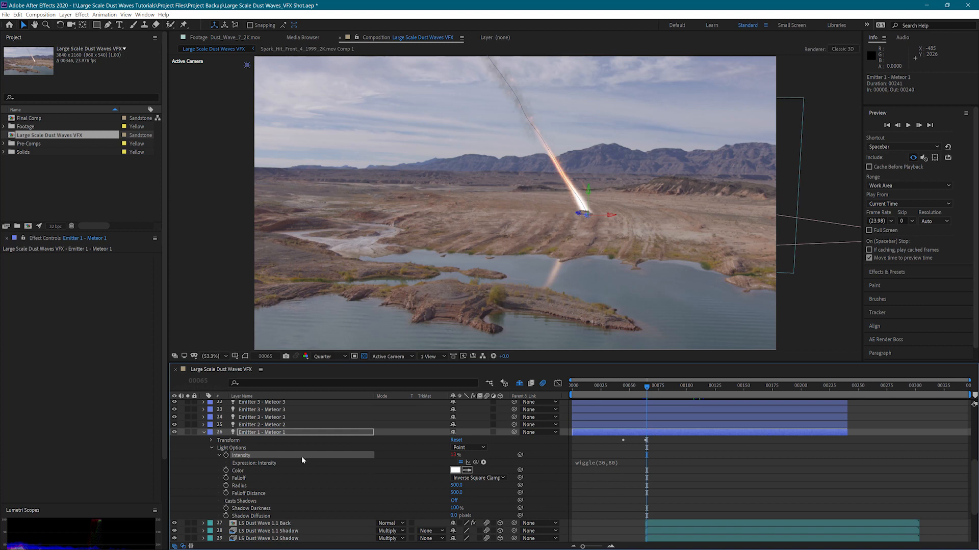
{"action": "mouse_move", "coordinate": [540, 334]}
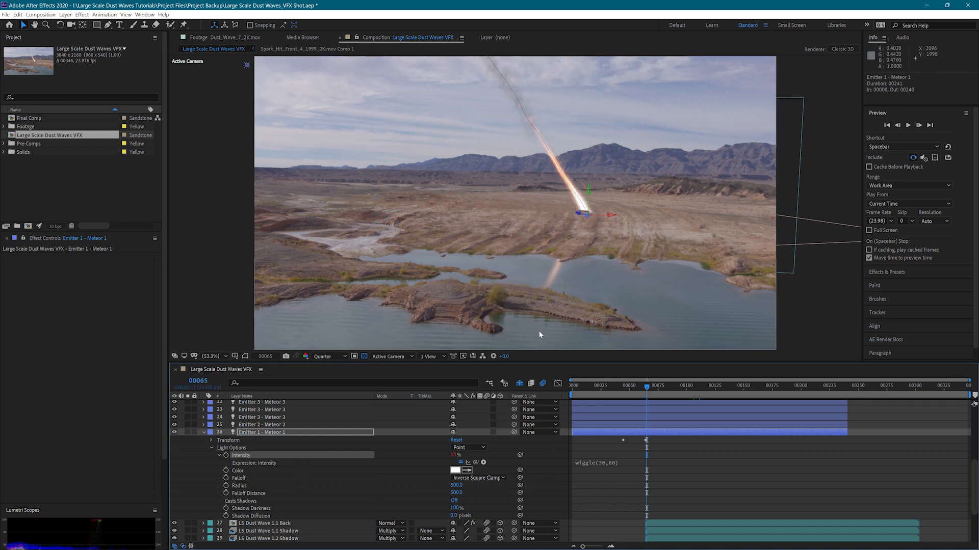
{"action": "mouse_move", "coordinate": [350, 455]}
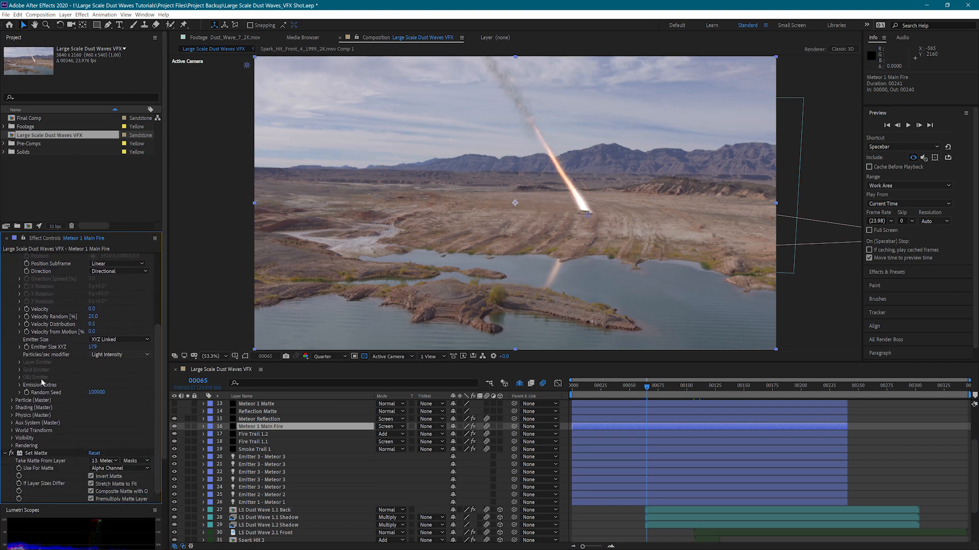
Step: Expand the Texture settings in Particular on the main fire layer
{"action": "scroll", "scroll_direction": "down", "scroll_amount": 3}
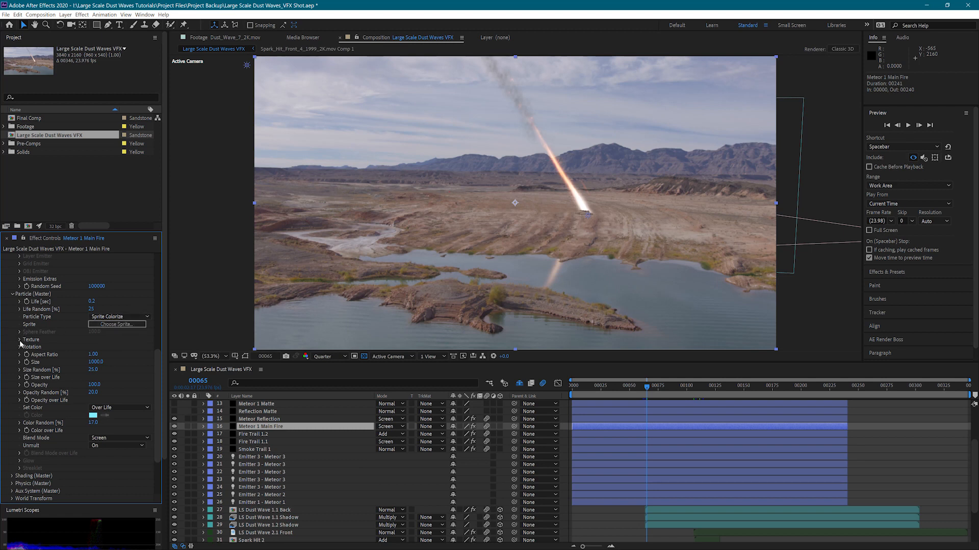
{"action": "left_click", "coordinate": [19, 339]}
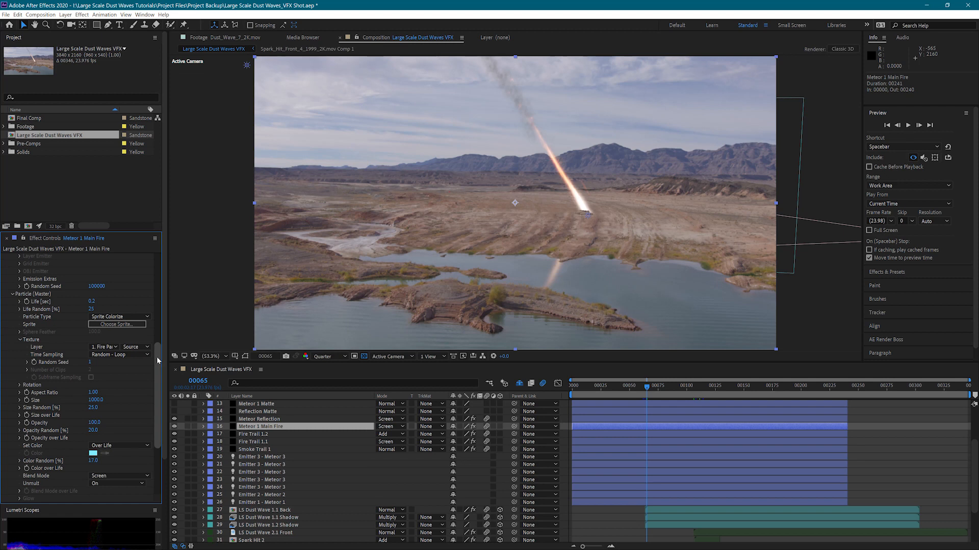
{"action": "scroll", "scroll_direction": "down", "scroll_amount": 3}
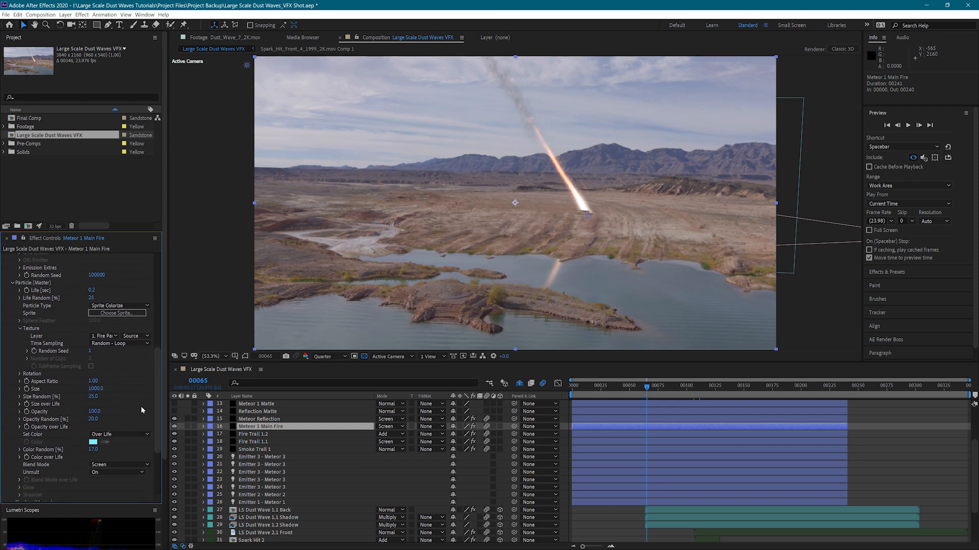
{"action": "scroll", "scroll_direction": "down", "scroll_amount": 3}
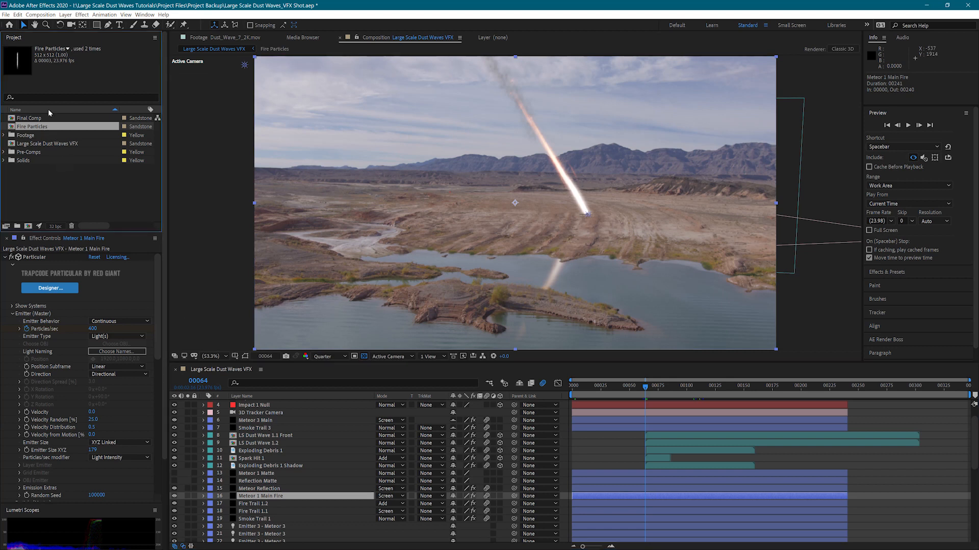
{"action": "mouse_move", "coordinate": [49, 138]}
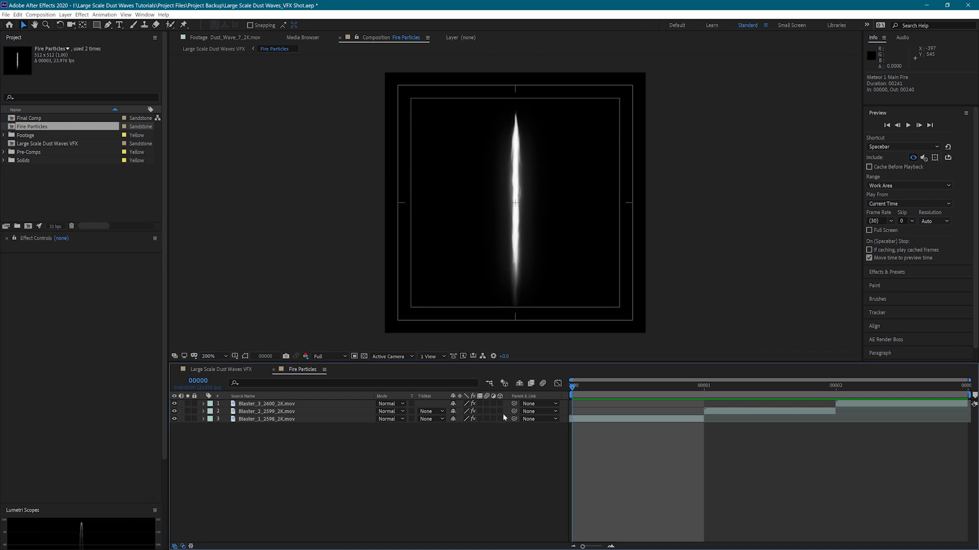
{"action": "mouse_move", "coordinate": [251, 437]}
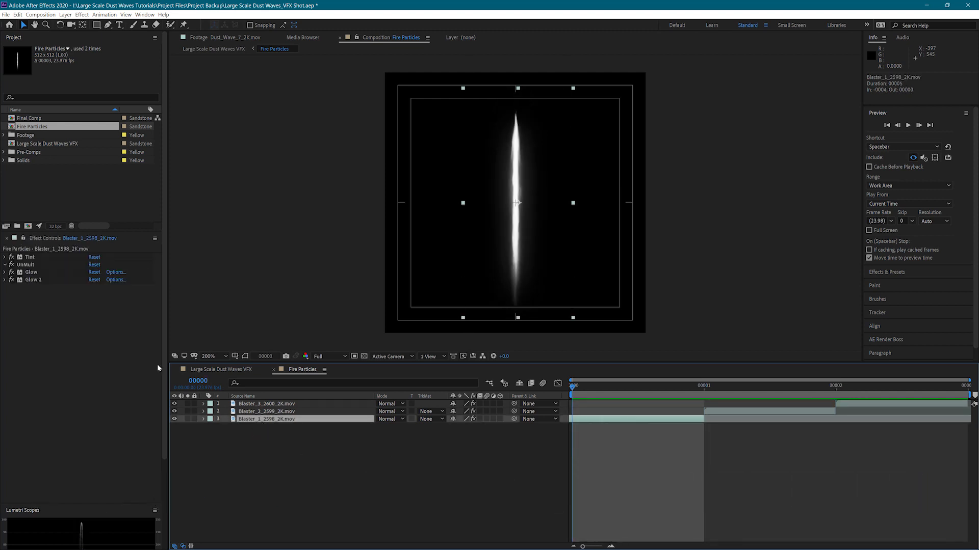
Step: Reveal Tint and Glow on the blaster clips, then return to Large Scale Dust Waves VFX
{"action": "left_click", "coordinate": [5, 257]}
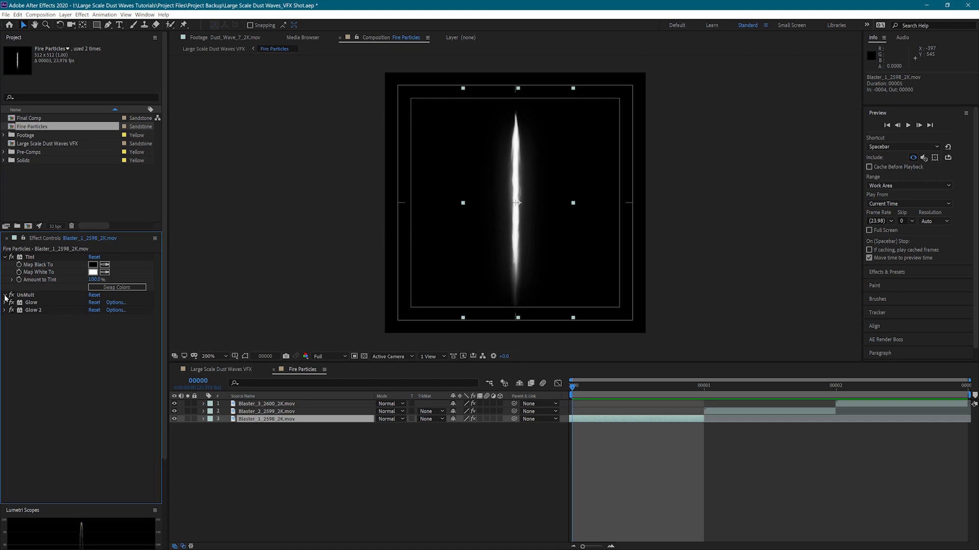
{"action": "mouse_move", "coordinate": [79, 365]}
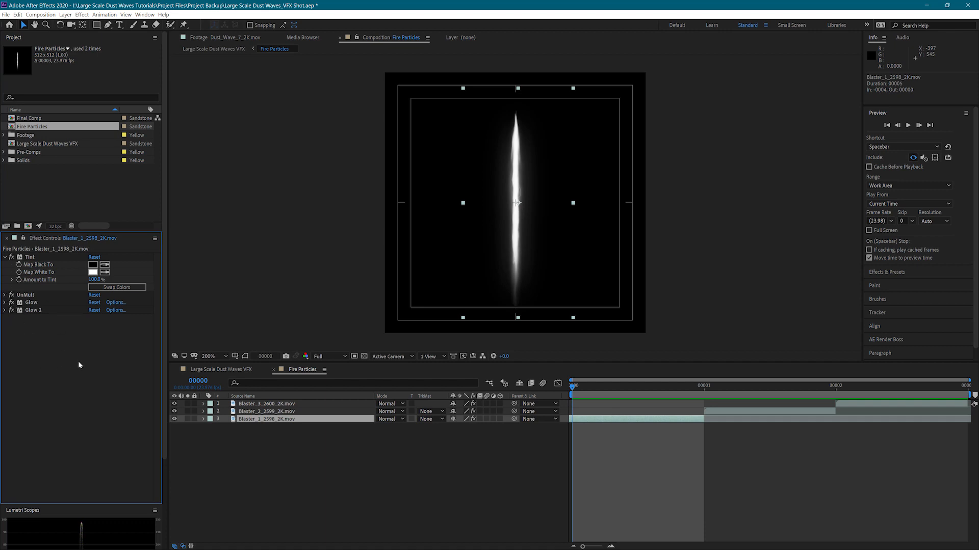
{"action": "left_click", "coordinate": [6, 302]}
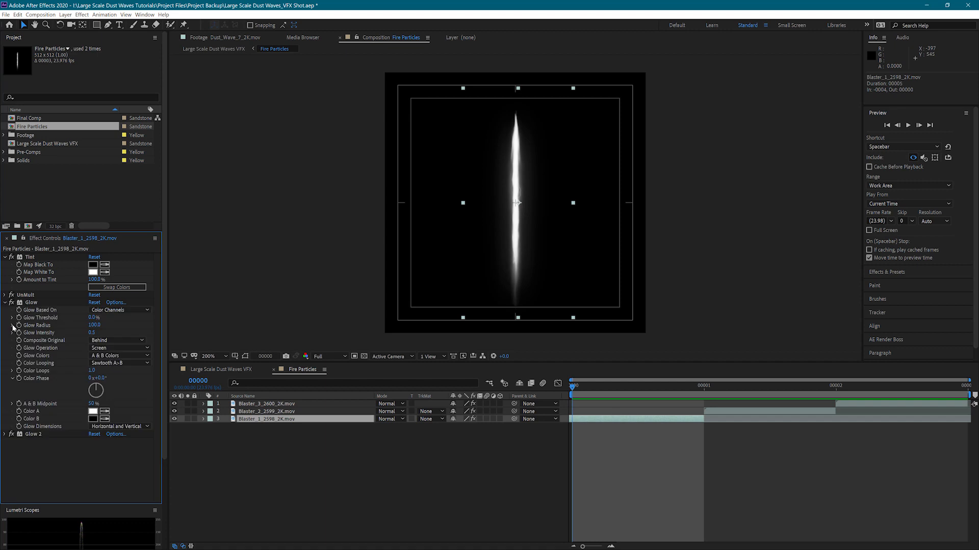
{"action": "scroll", "scroll_direction": "down", "scroll_amount": 3}
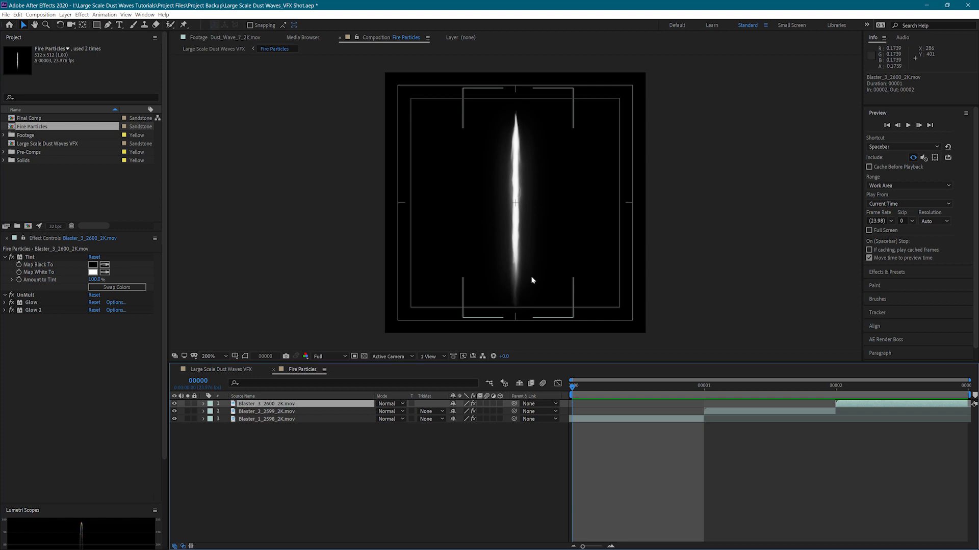
{"action": "left_click", "coordinate": [704, 385]}
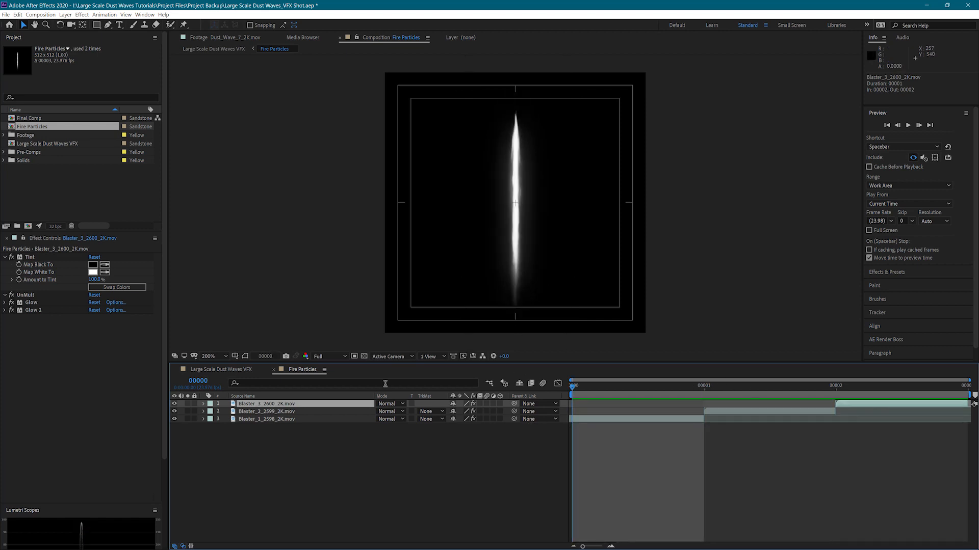
{"action": "left_click", "coordinate": [213, 49]}
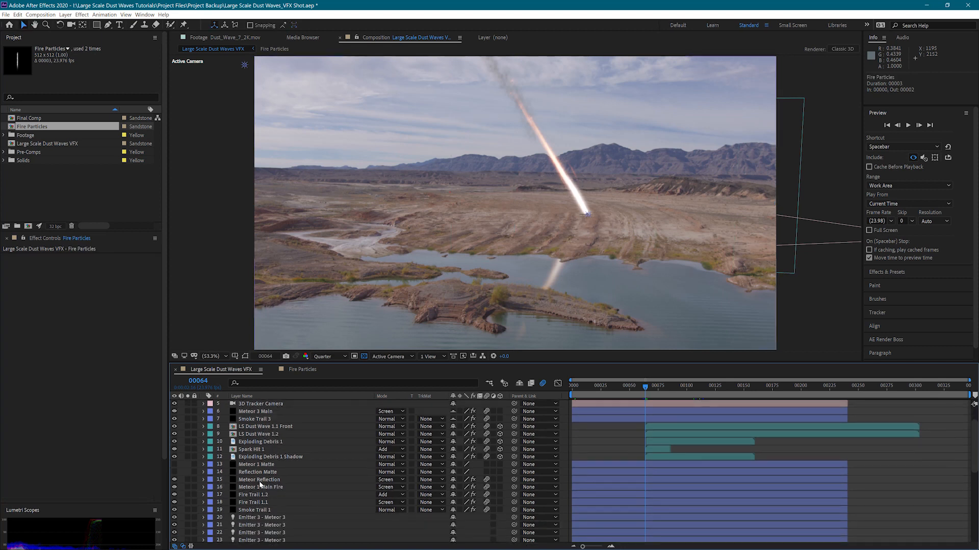
{"action": "left_click", "coordinate": [259, 487]}
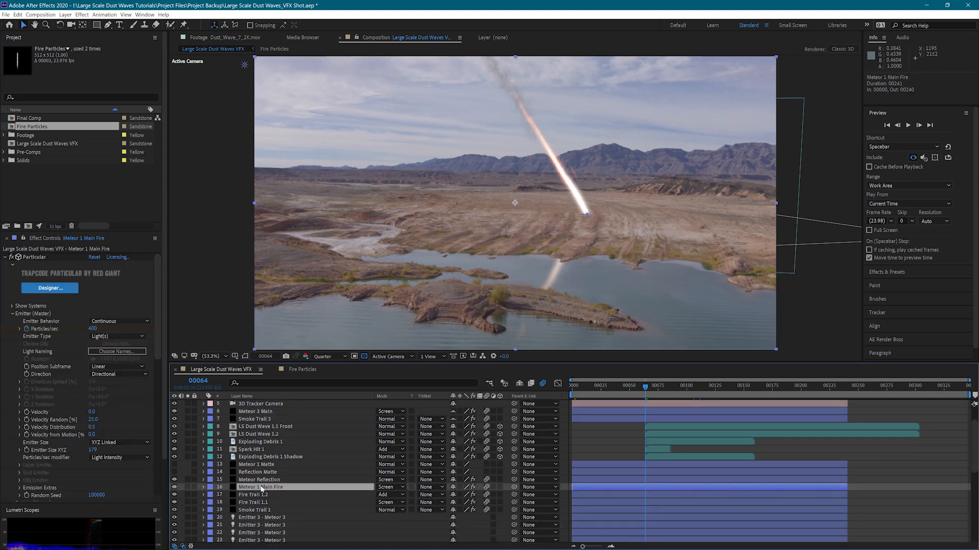
{"action": "scroll", "scroll_direction": "down", "scroll_amount": 3}
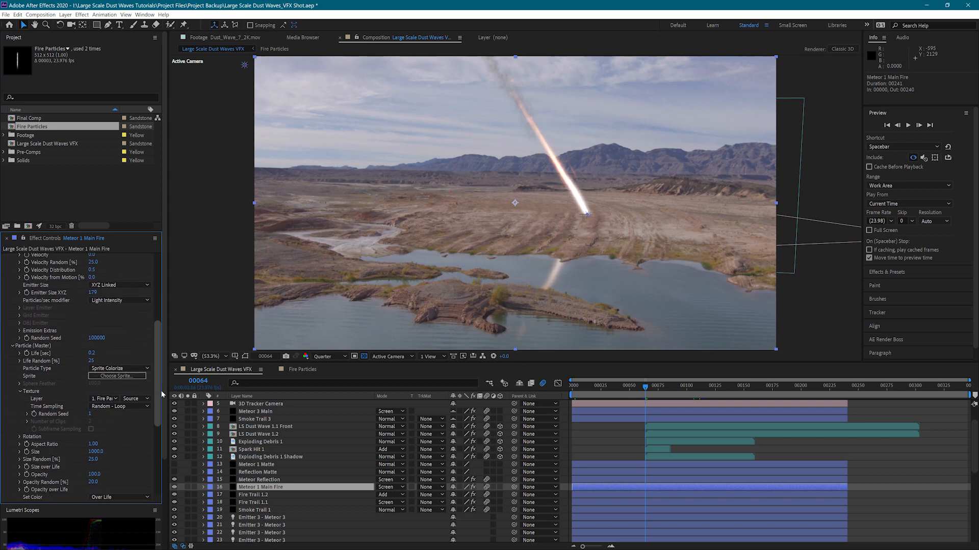
{"action": "left_click", "coordinate": [119, 325]}
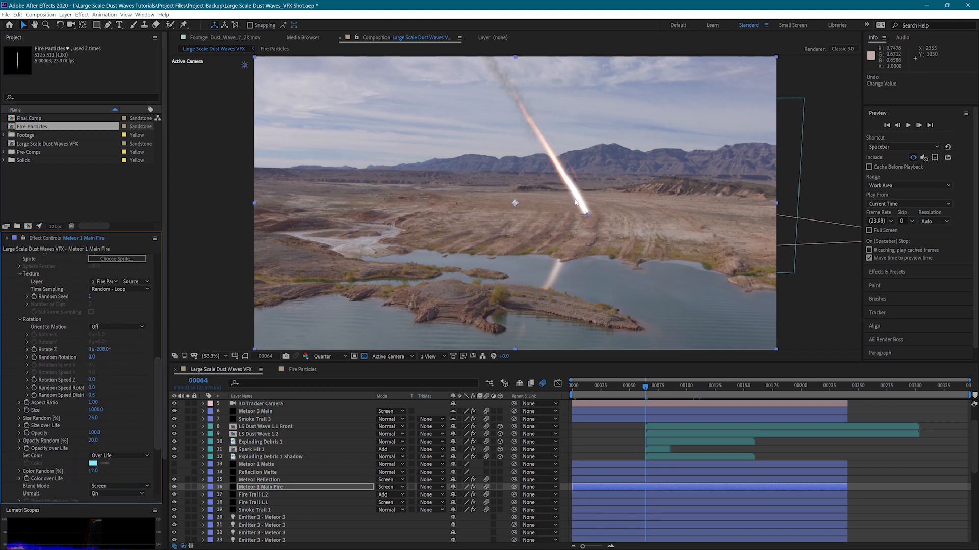
{"action": "mouse_move", "coordinate": [575, 252]}
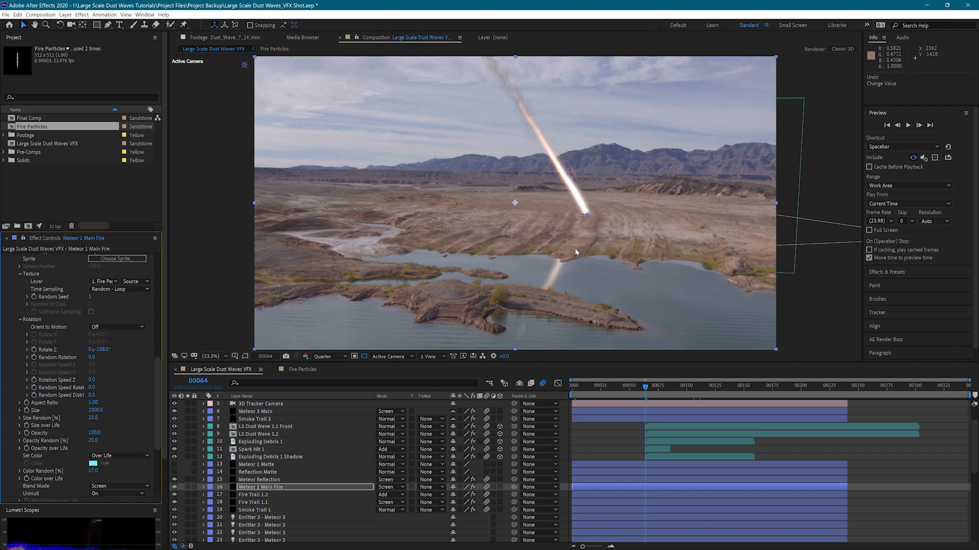
{"action": "scroll", "scroll_direction": "down", "scroll_amount": 3}
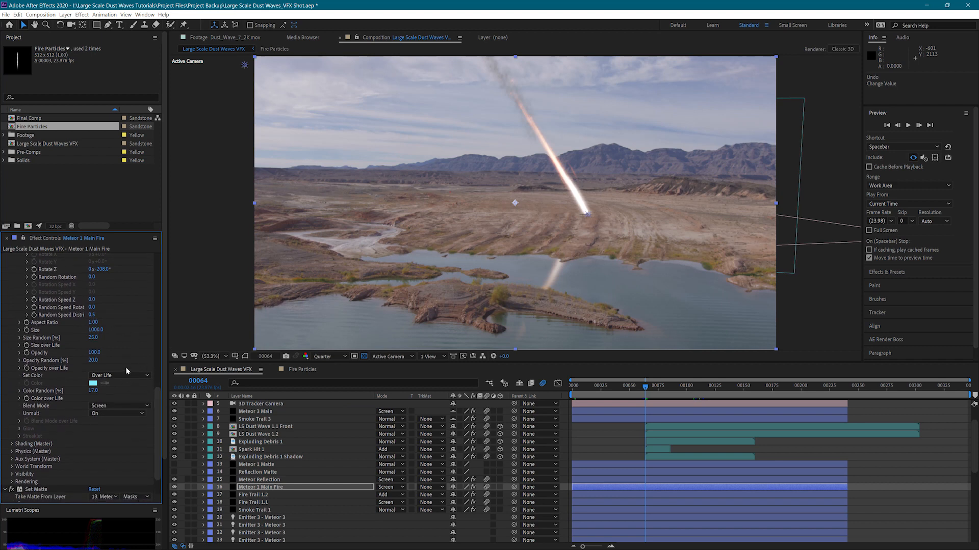
{"action": "mouse_move", "coordinate": [107, 348]}
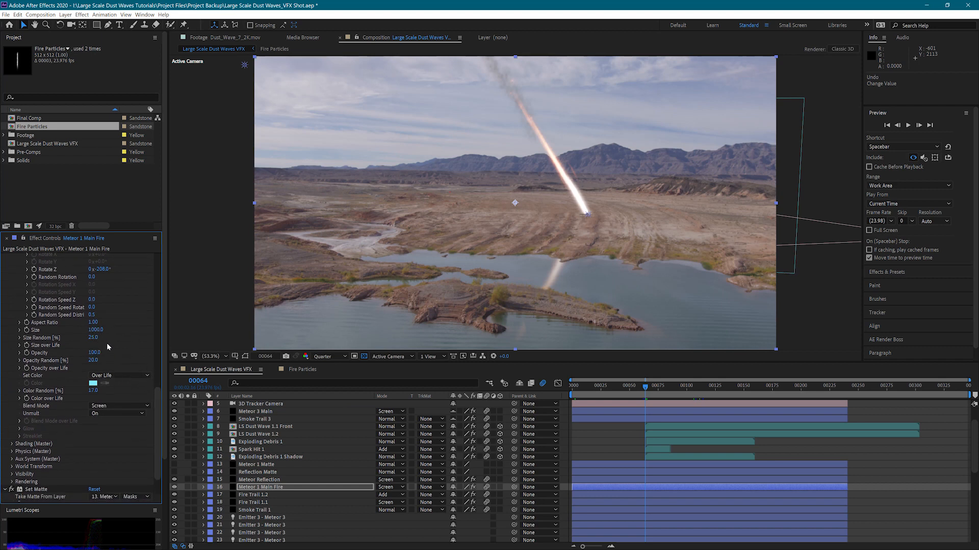
{"action": "left_click", "coordinate": [20, 345]}
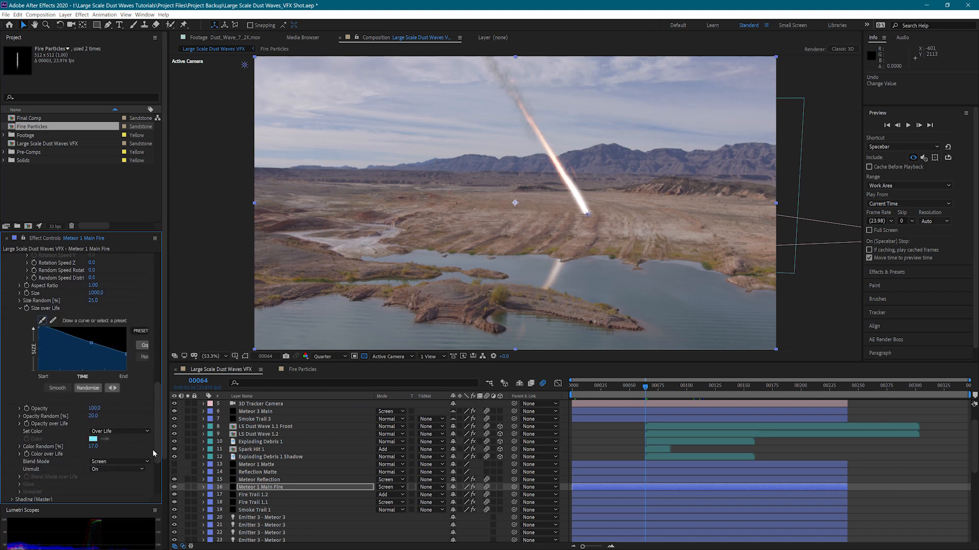
{"action": "mouse_move", "coordinate": [154, 406]}
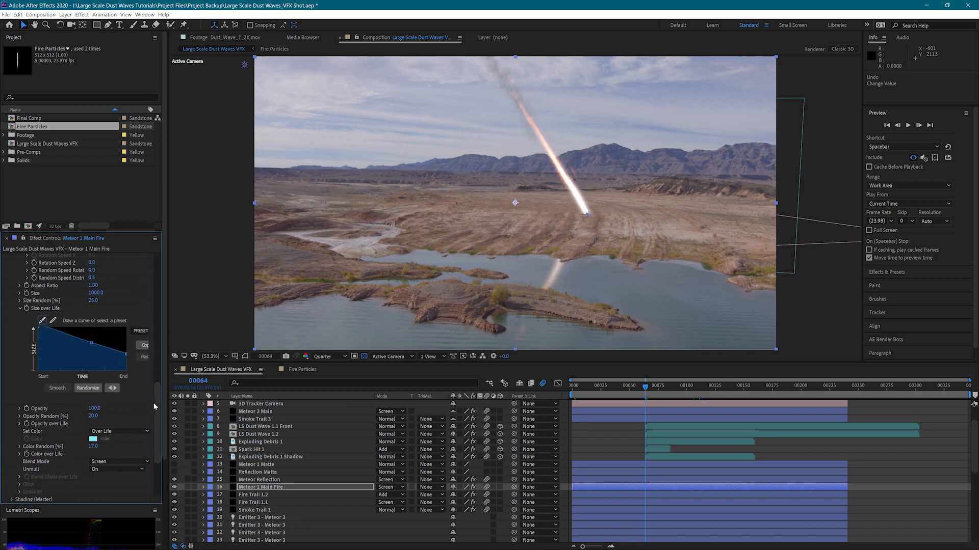
{"action": "scroll", "scroll_direction": "down", "scroll_amount": 3}
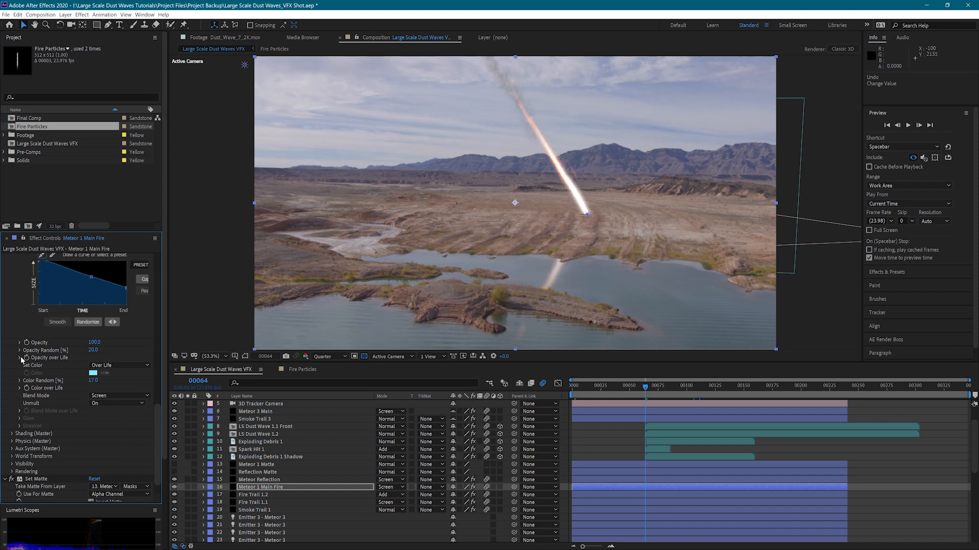
{"action": "mouse_move", "coordinate": [22, 362]}
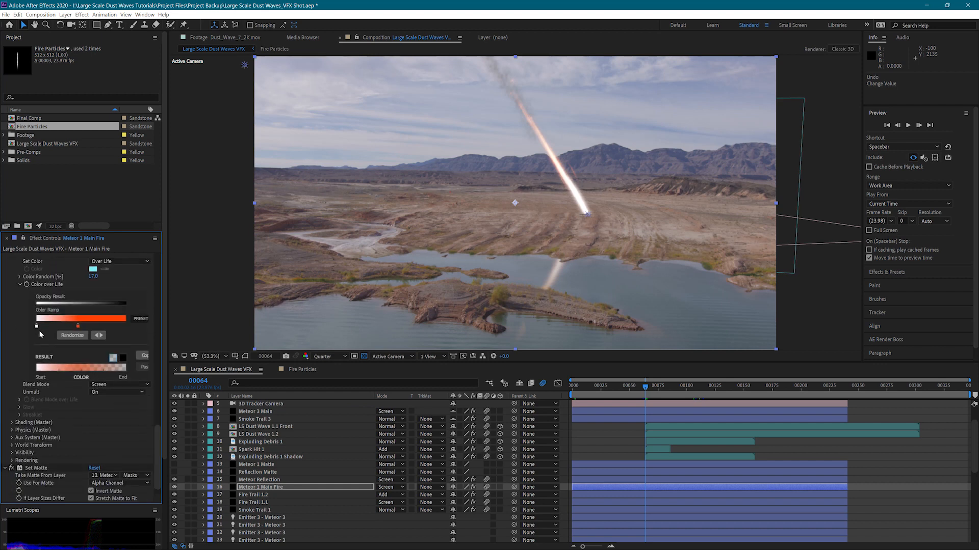
{"action": "mouse_move", "coordinate": [37, 331]}
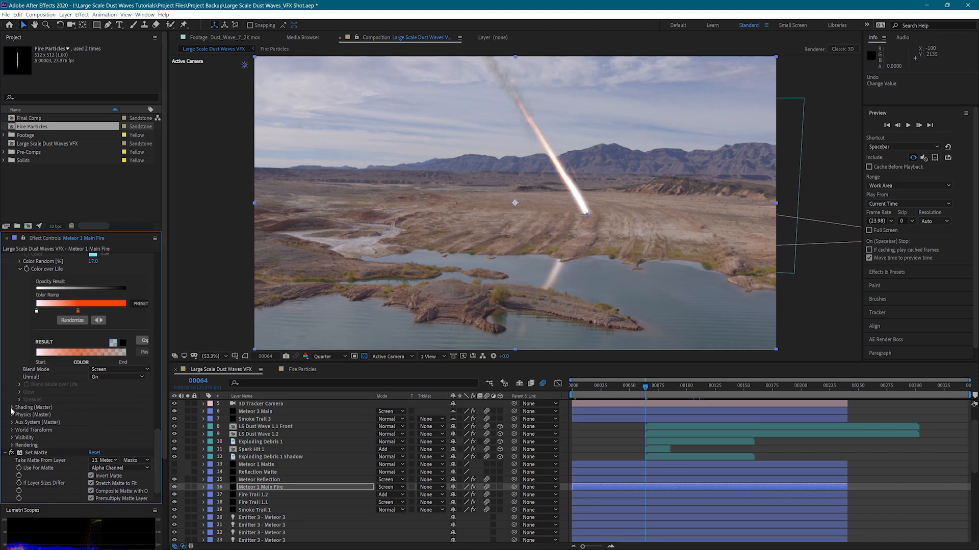
{"action": "left_click", "coordinate": [11, 406]}
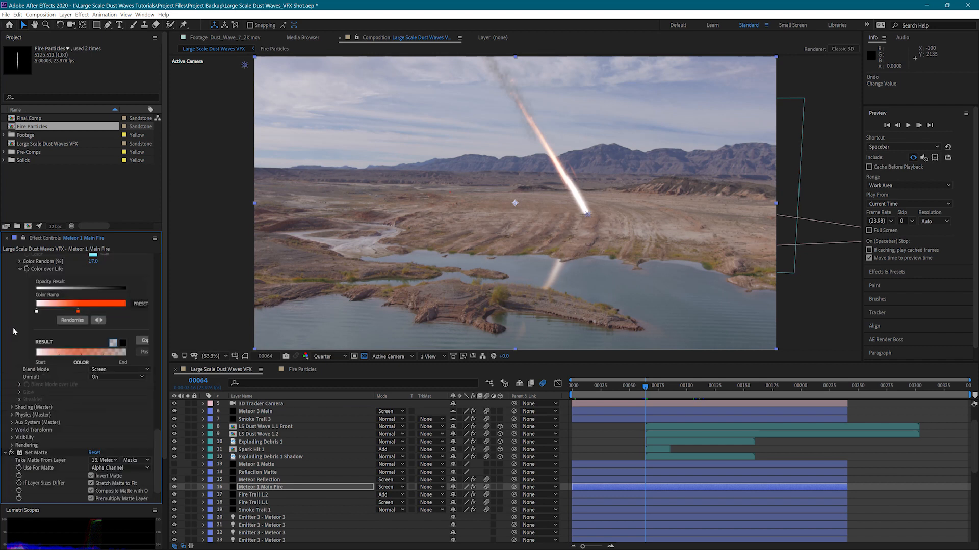
{"action": "scroll", "scroll_direction": "down", "scroll_amount": 3}
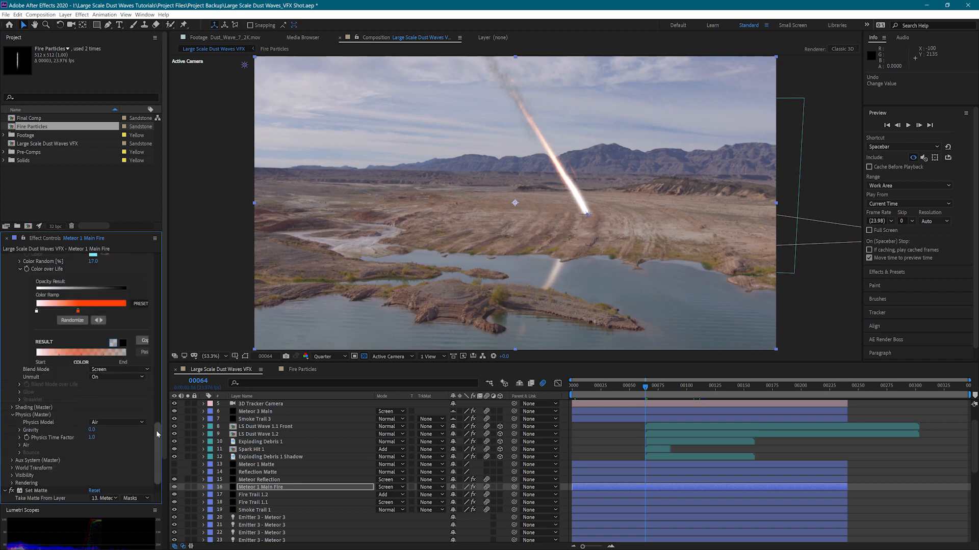
{"action": "scroll", "scroll_direction": "down", "scroll_amount": 3}
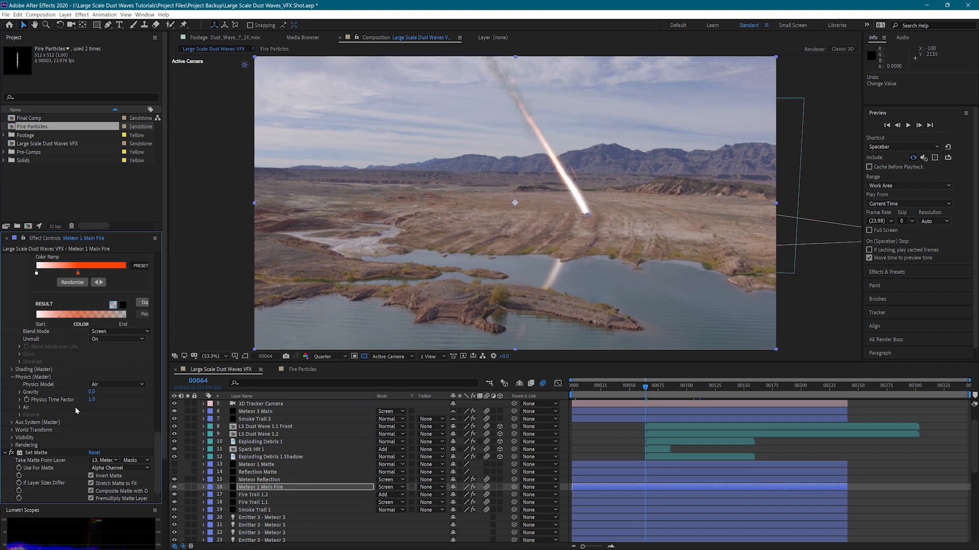
{"action": "mouse_move", "coordinate": [49, 392]}
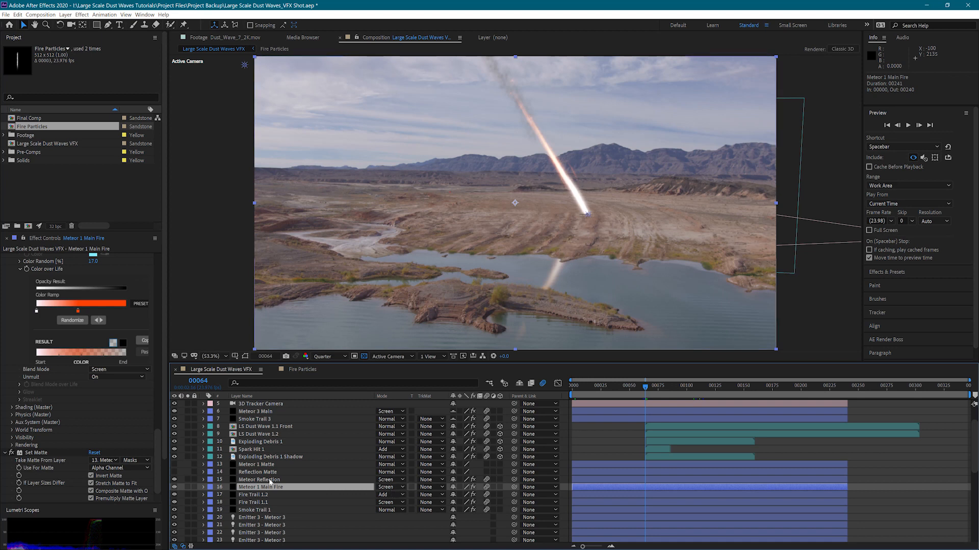
Step: Select Fire Trail 1.2 then 1.1, check its Emitter 1 light naming, and scroll to Texture
{"action": "left_click", "coordinate": [253, 494]}
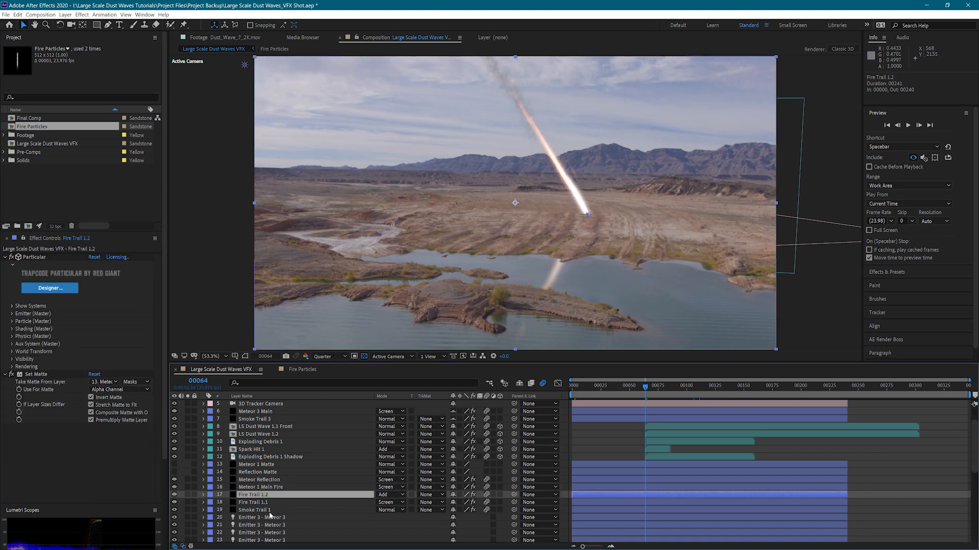
{"action": "left_click", "coordinate": [262, 503]}
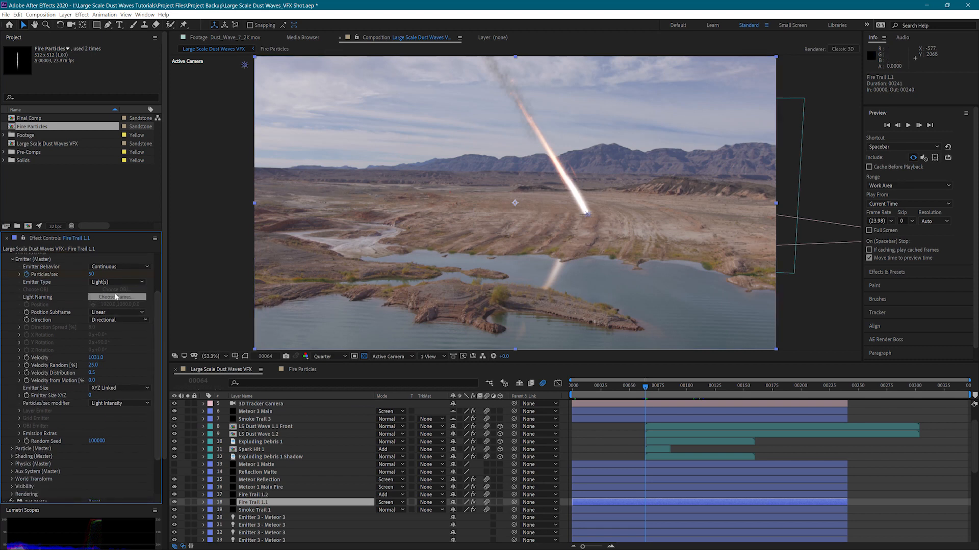
{"action": "left_click", "coordinate": [117, 297]}
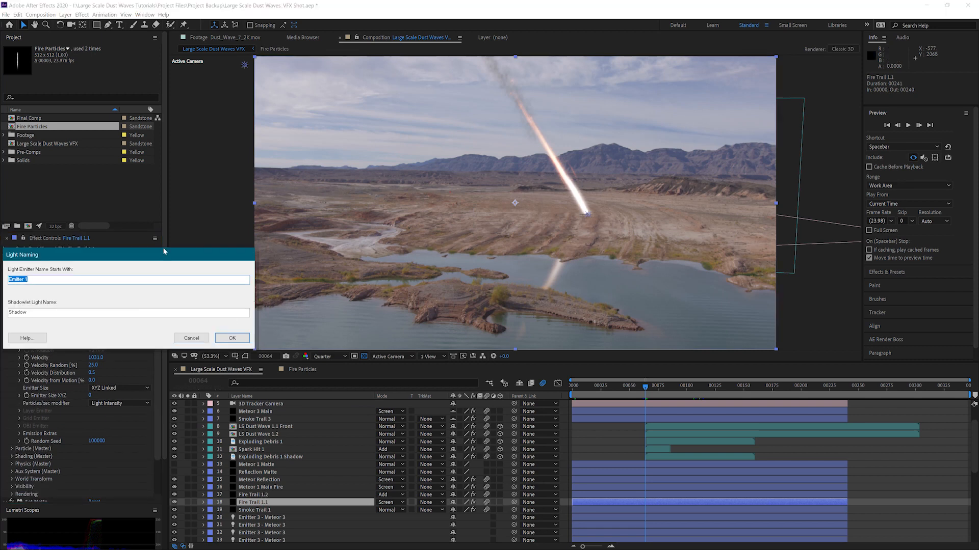
{"action": "mouse_move", "coordinate": [384, 287]}
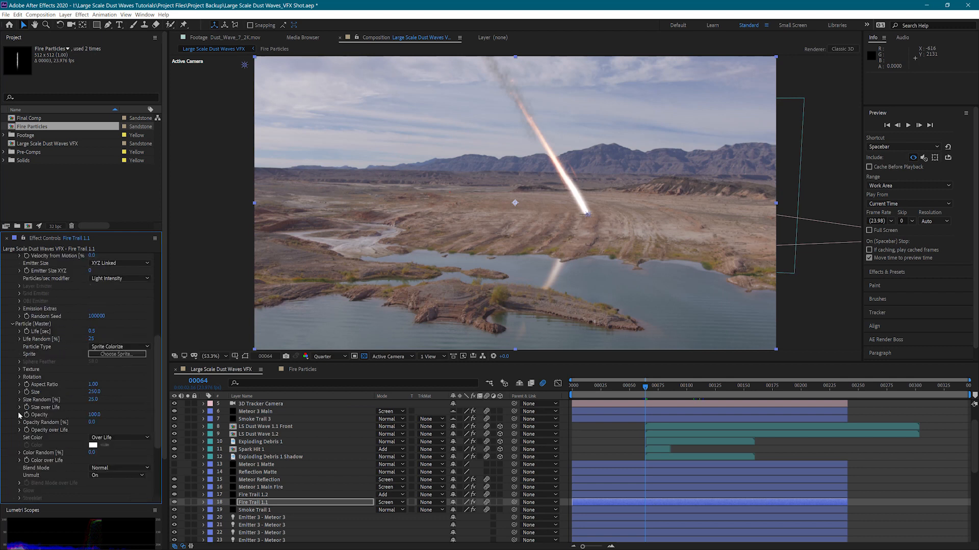
{"action": "scroll", "scroll_direction": "down", "scroll_amount": 3}
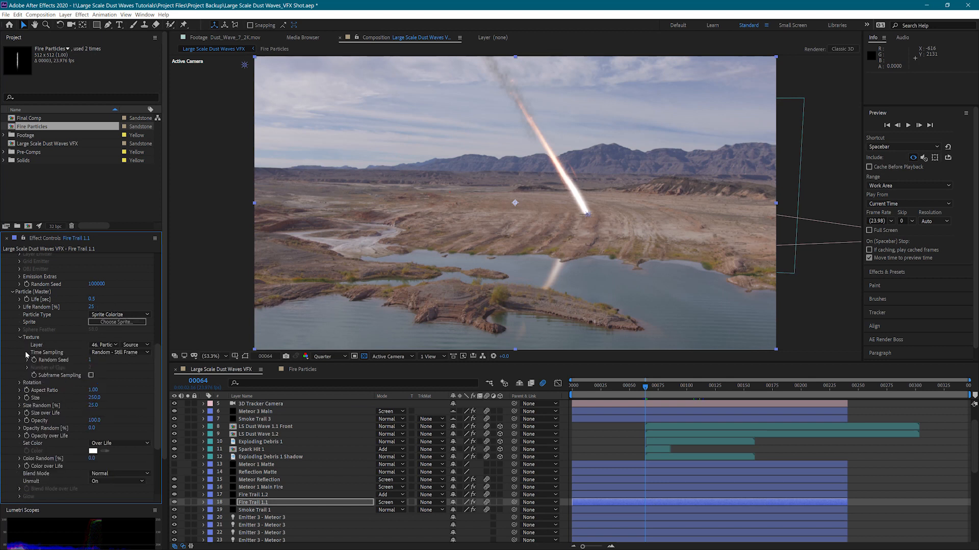
{"action": "scroll", "scroll_direction": "down", "scroll_amount": 3}
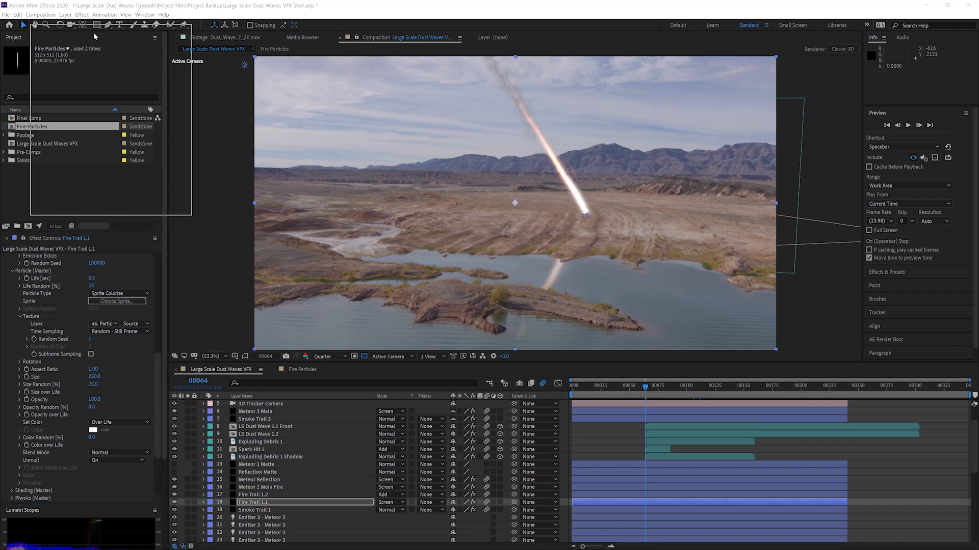
Step: Browse the sprite library without choosing, then open the Particular Sprite Master layer alone
{"action": "left_click", "coordinate": [117, 300]}
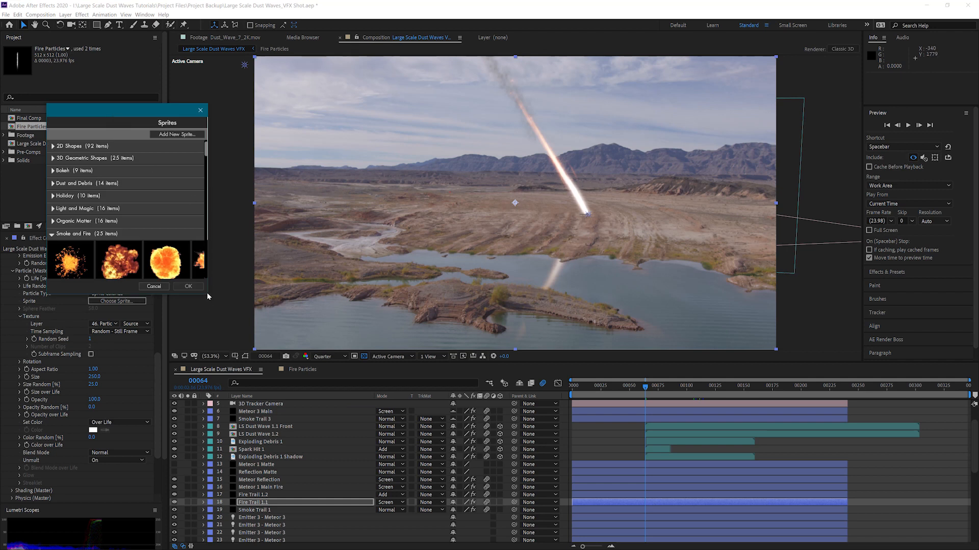
{"action": "scroll", "scroll_direction": "down", "scroll_amount": 3}
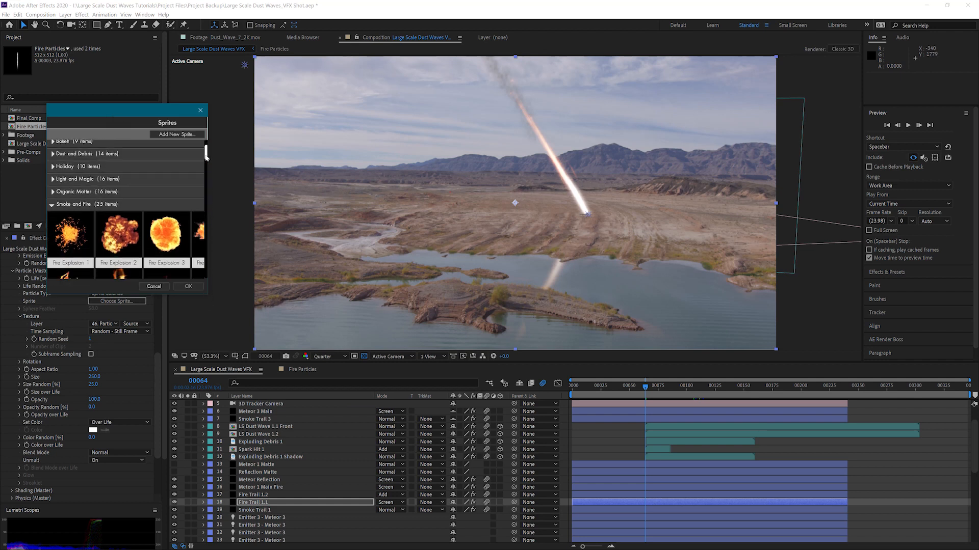
{"action": "scroll", "scroll_direction": "down", "scroll_amount": 3}
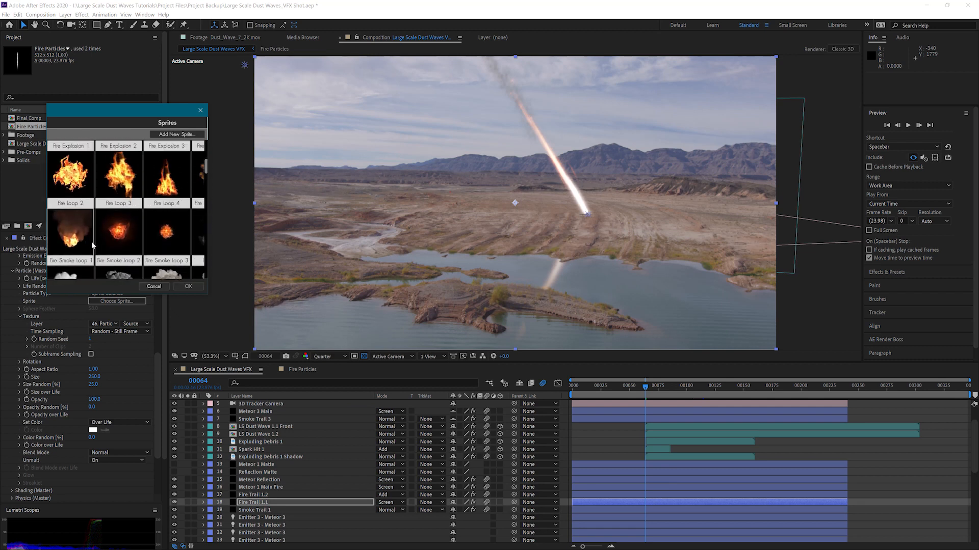
{"action": "left_click", "coordinate": [69, 231]}
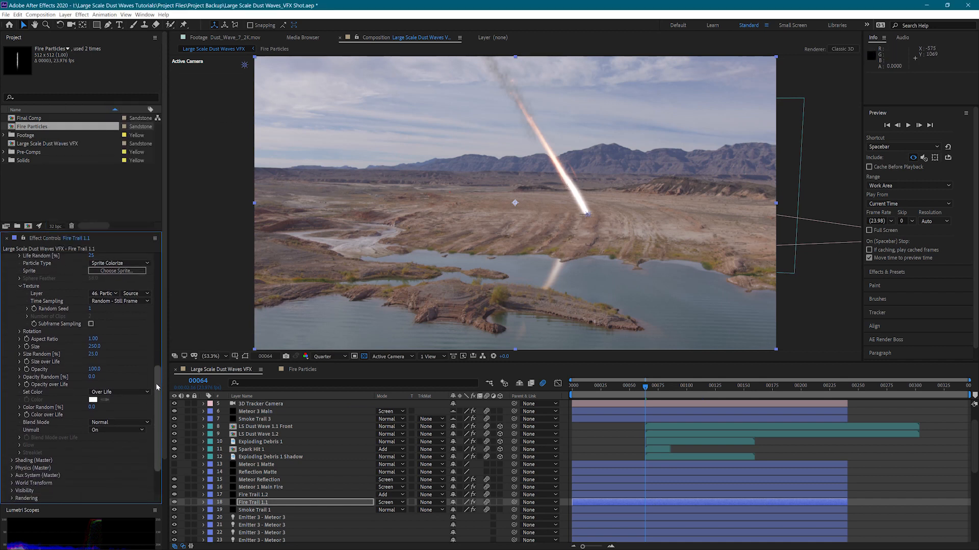
{"action": "scroll", "scroll_direction": "down", "scroll_amount": 3}
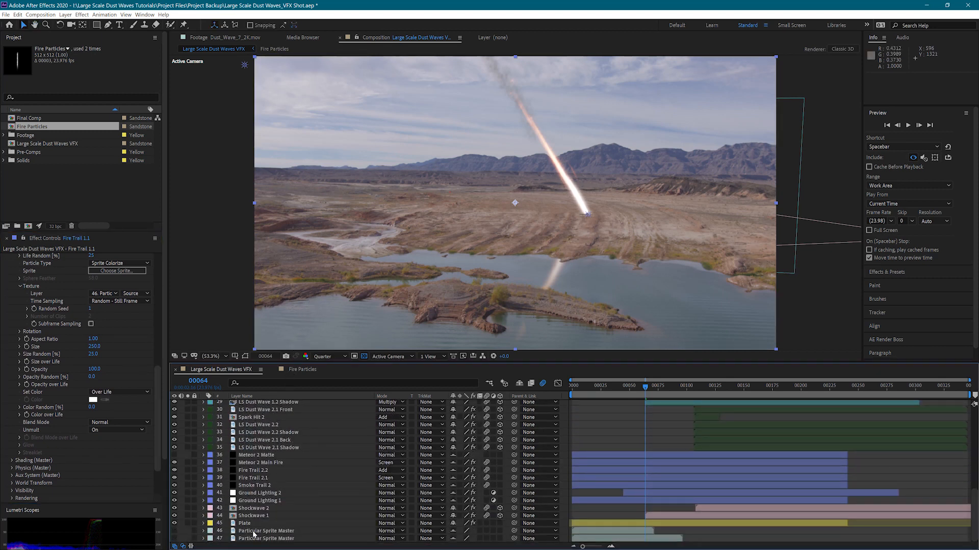
{"action": "double_click", "coordinate": [265, 531]}
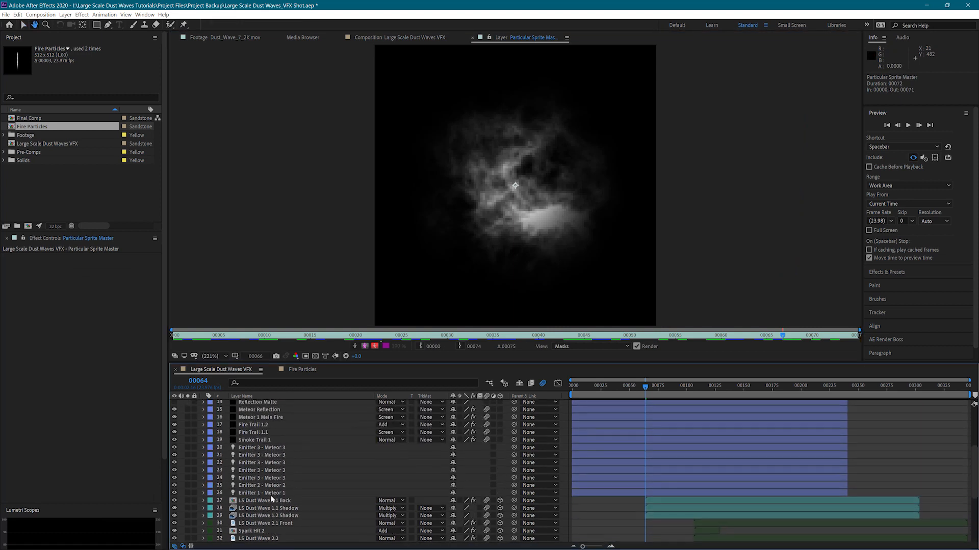
Step: In the meteor comp, review Fire Trail 1.1's Size over Life, then select Smoke Trail 1
{"action": "left_click", "coordinate": [253, 432]}
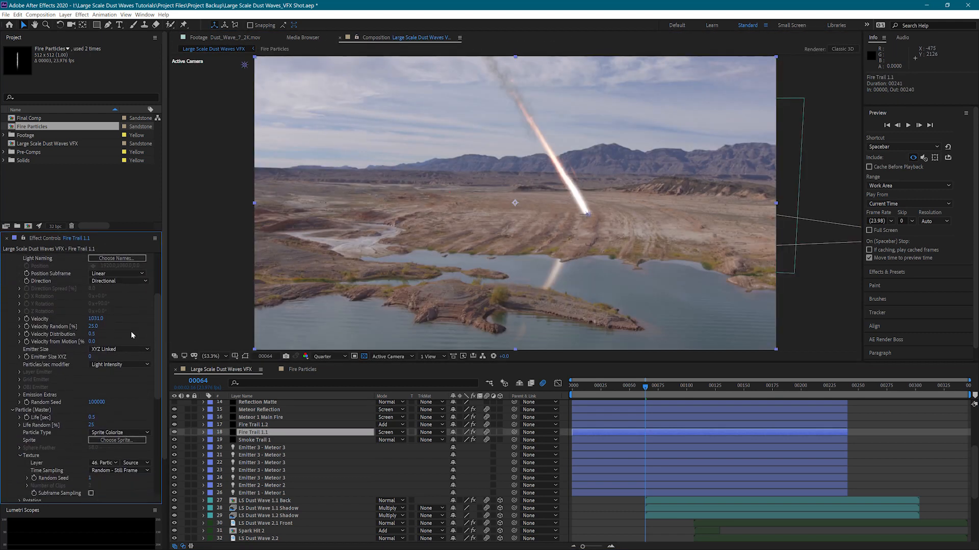
{"action": "scroll", "scroll_direction": "down", "scroll_amount": 3}
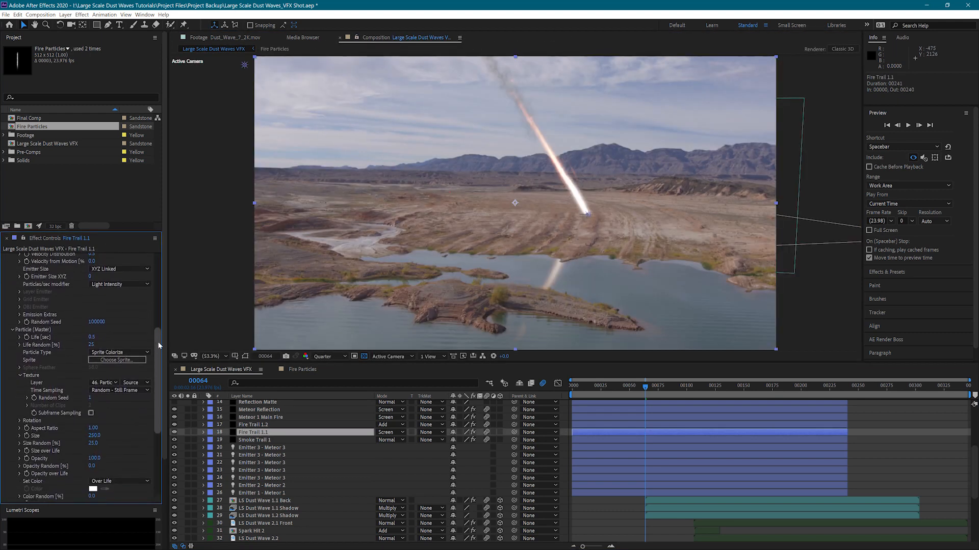
{"action": "scroll", "scroll_direction": "down", "scroll_amount": 3}
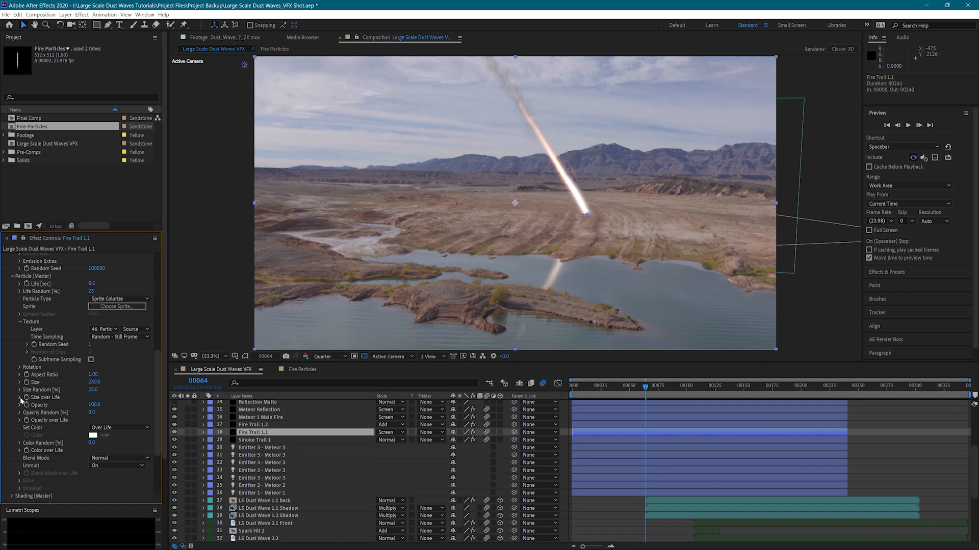
{"action": "left_click", "coordinate": [19, 397]}
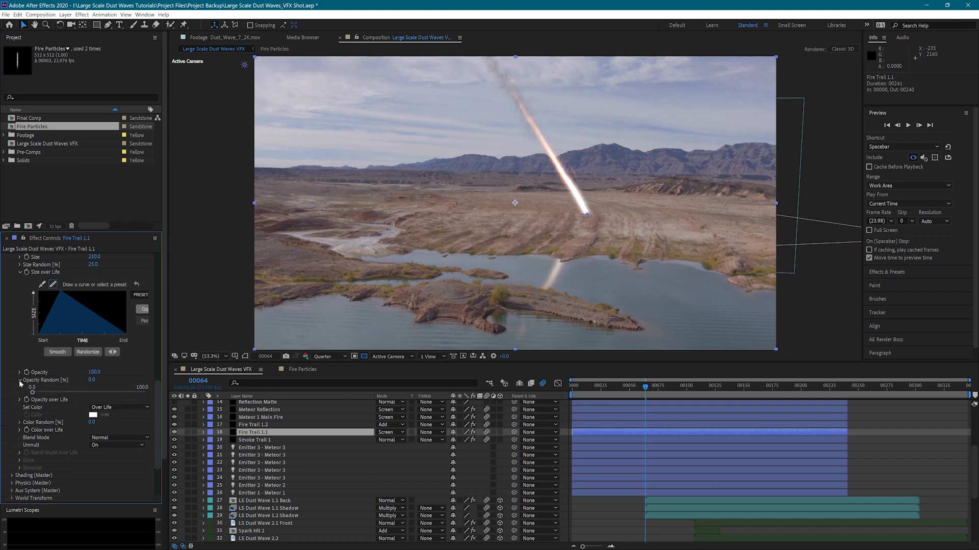
{"action": "scroll", "scroll_direction": "down", "scroll_amount": 3}
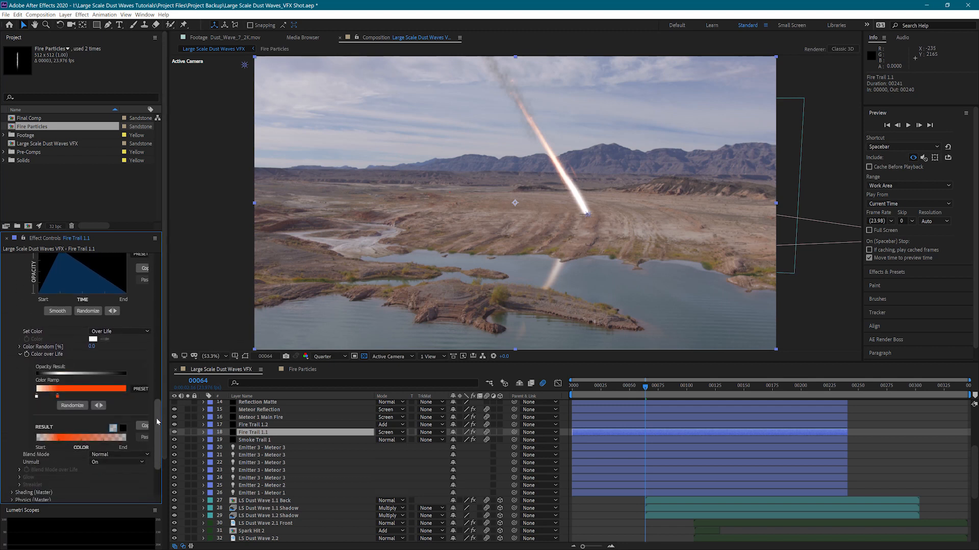
{"action": "scroll", "scroll_direction": "down", "scroll_amount": 3}
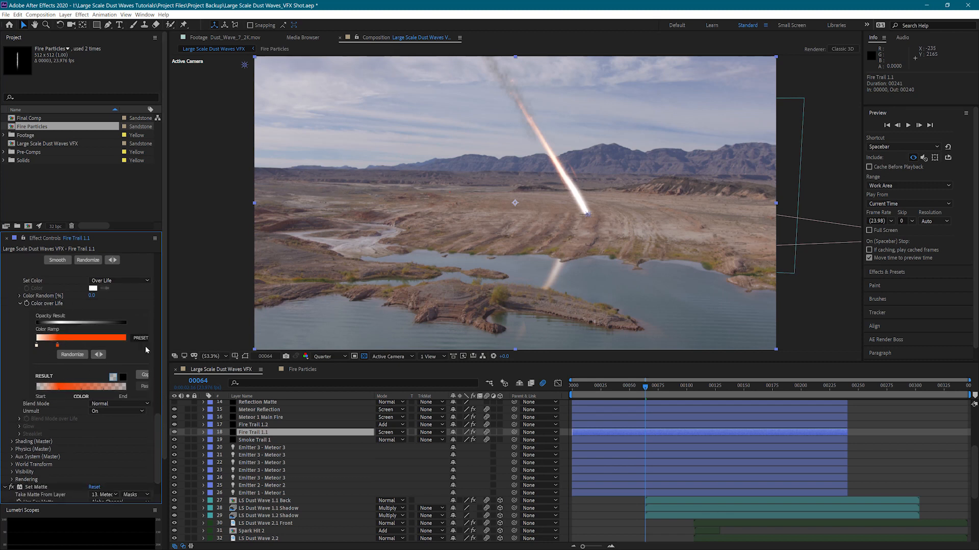
{"action": "mouse_move", "coordinate": [145, 423]}
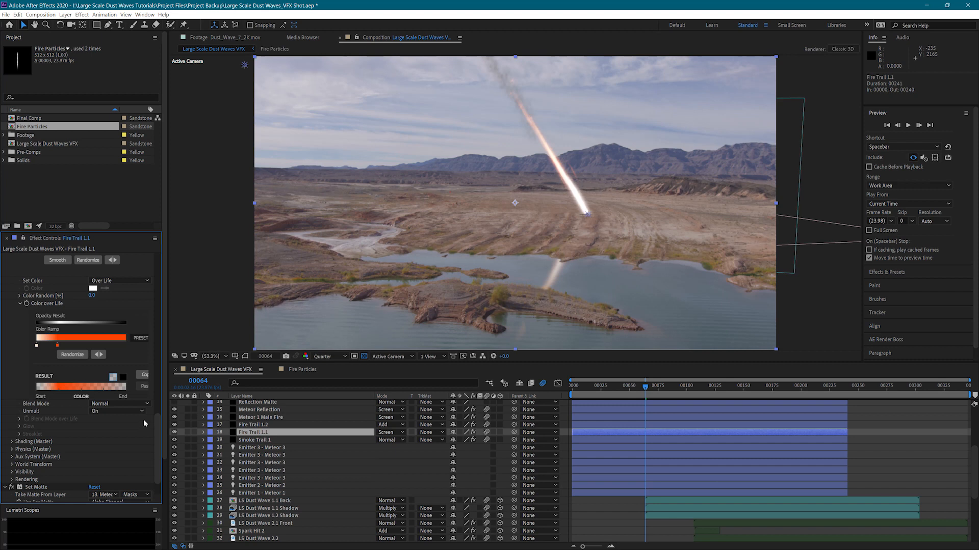
{"action": "scroll", "scroll_direction": "down", "scroll_amount": 3}
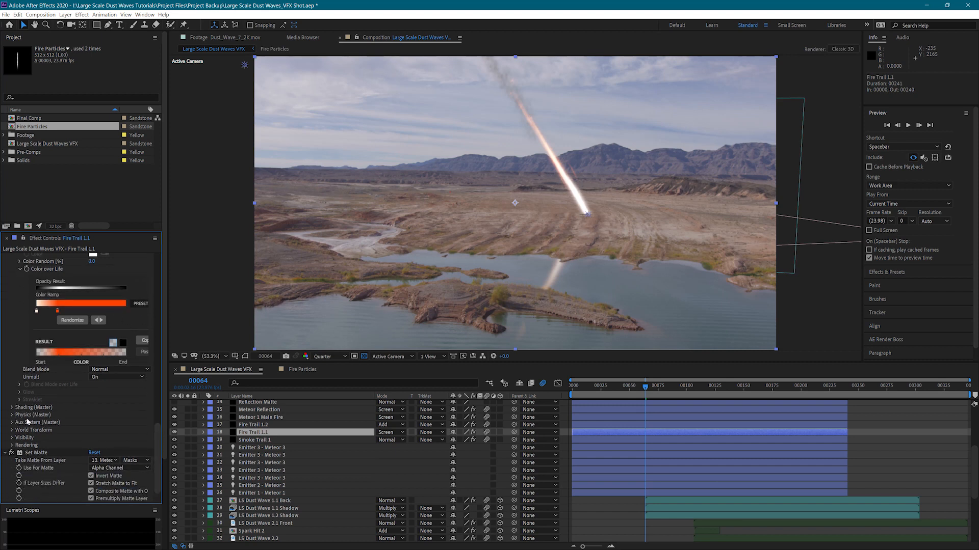
{"action": "mouse_move", "coordinate": [312, 436]}
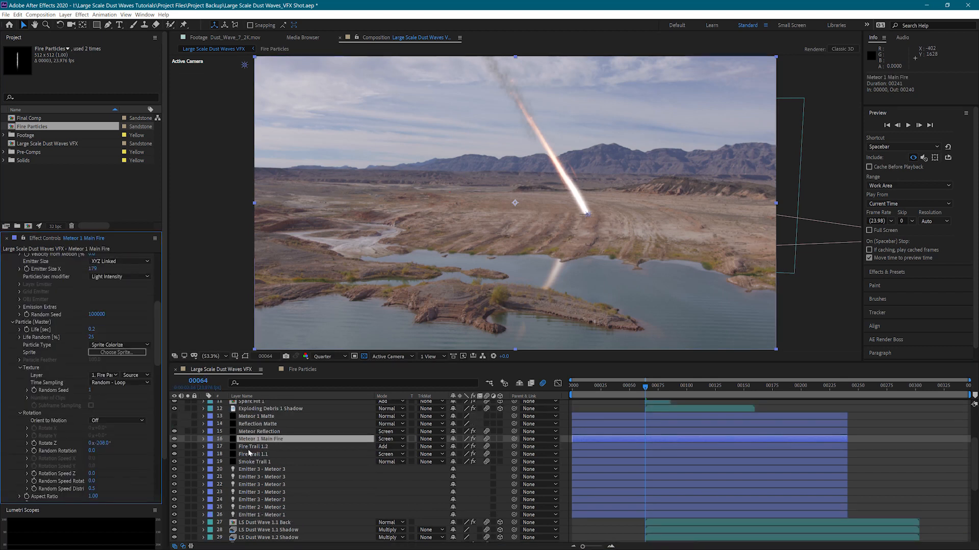
{"action": "left_click", "coordinate": [260, 446]}
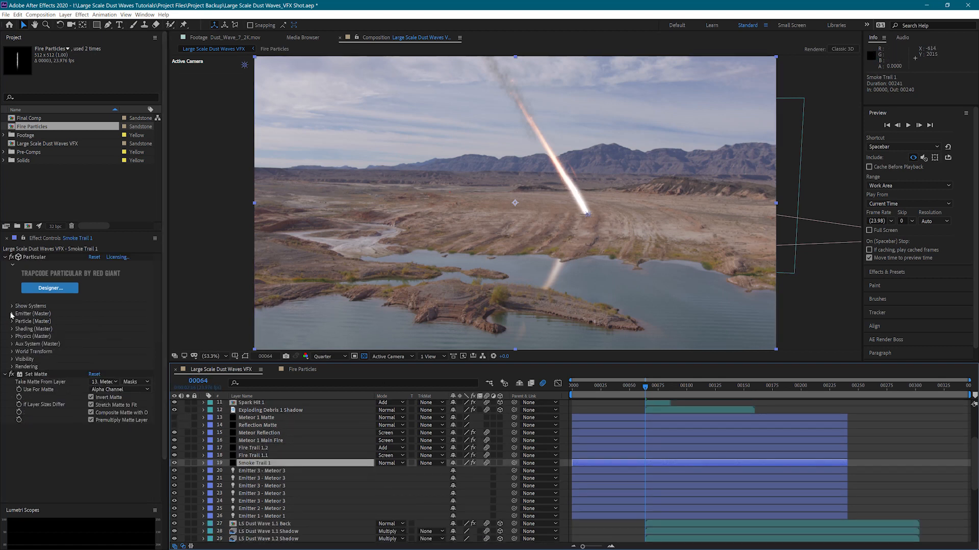
Step: Expand Smoke Trail 1's Emitter (Master) and scroll down to Particle (Master)
{"action": "left_click", "coordinate": [11, 314]}
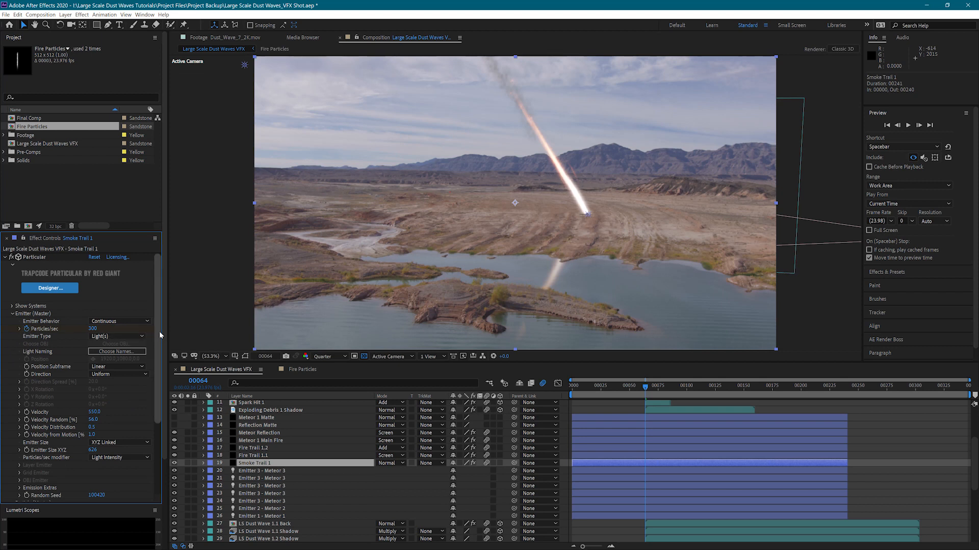
{"action": "scroll", "scroll_direction": "down", "scroll_amount": 3}
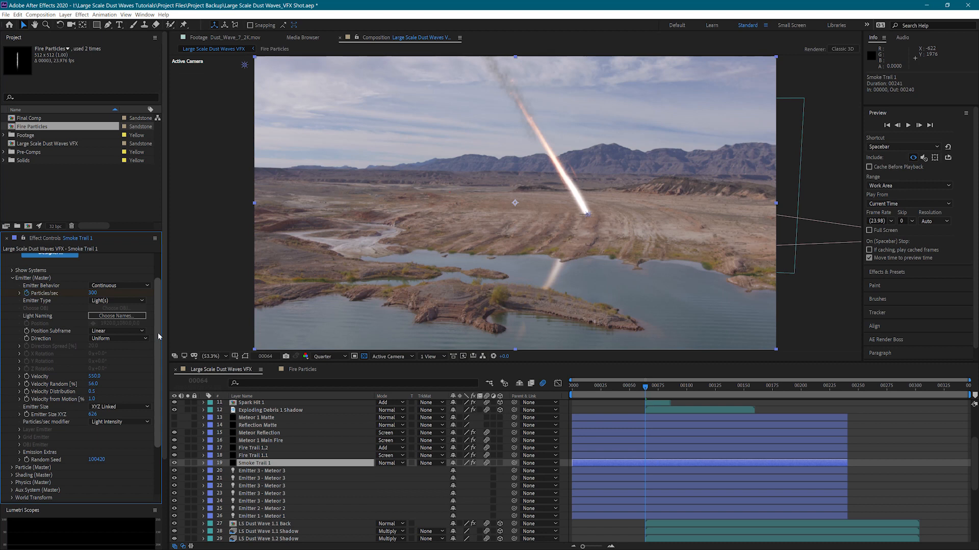
{"action": "scroll", "scroll_direction": "down", "scroll_amount": 3}
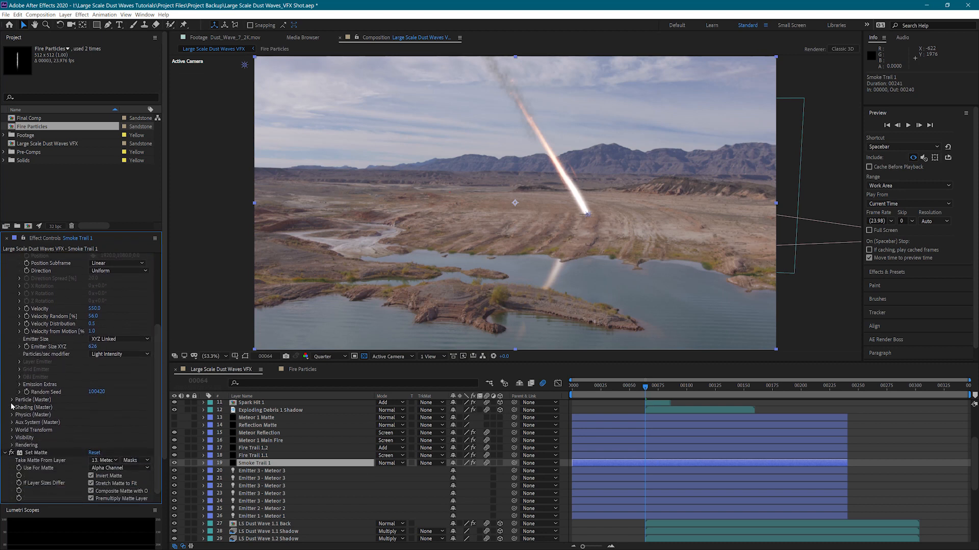
{"action": "scroll", "scroll_direction": "down", "scroll_amount": 3}
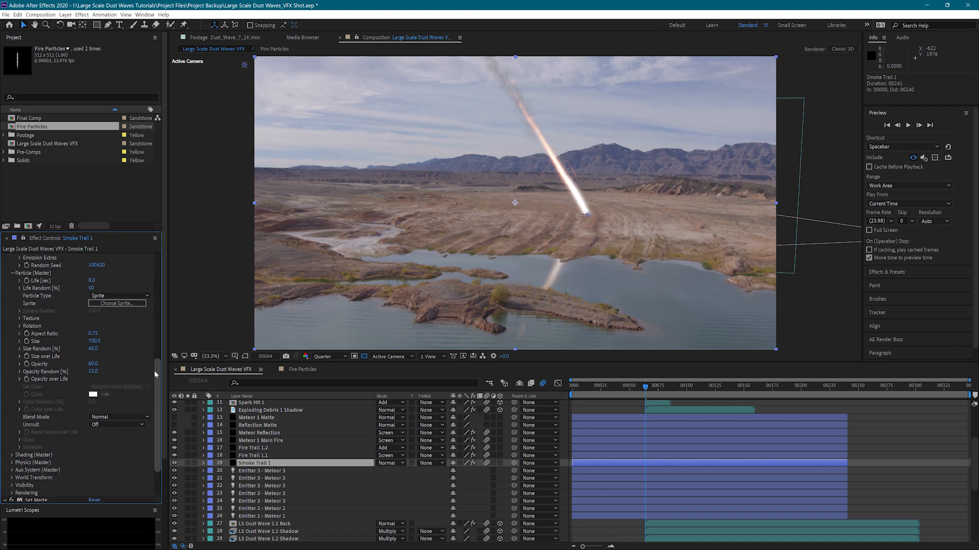
{"action": "scroll", "scroll_direction": "down", "scroll_amount": 3}
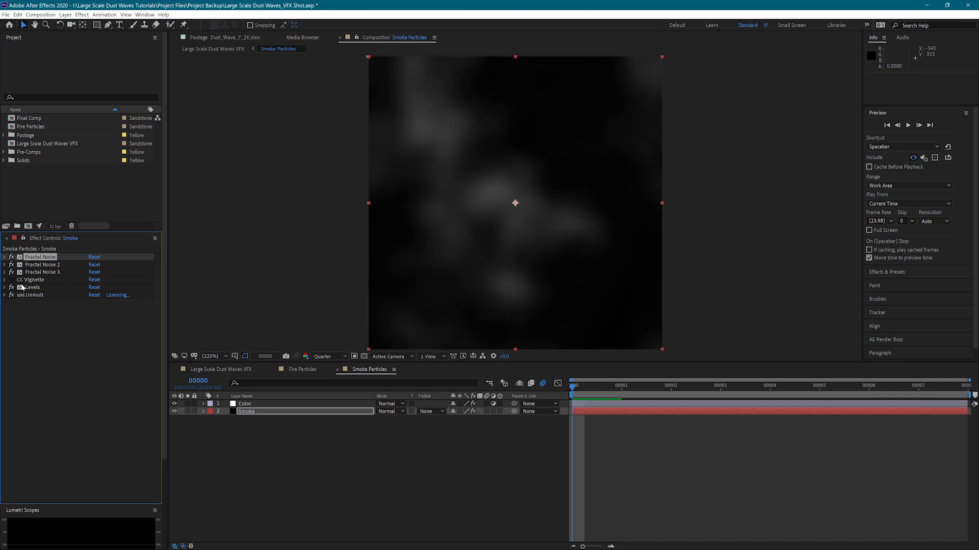
{"action": "mouse_move", "coordinate": [24, 288]}
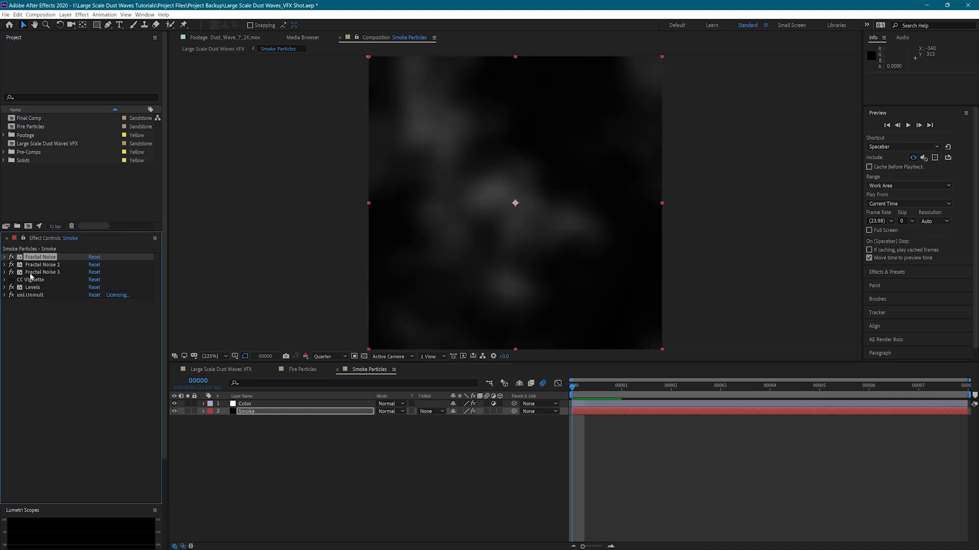
{"action": "left_click", "coordinate": [5, 265]}
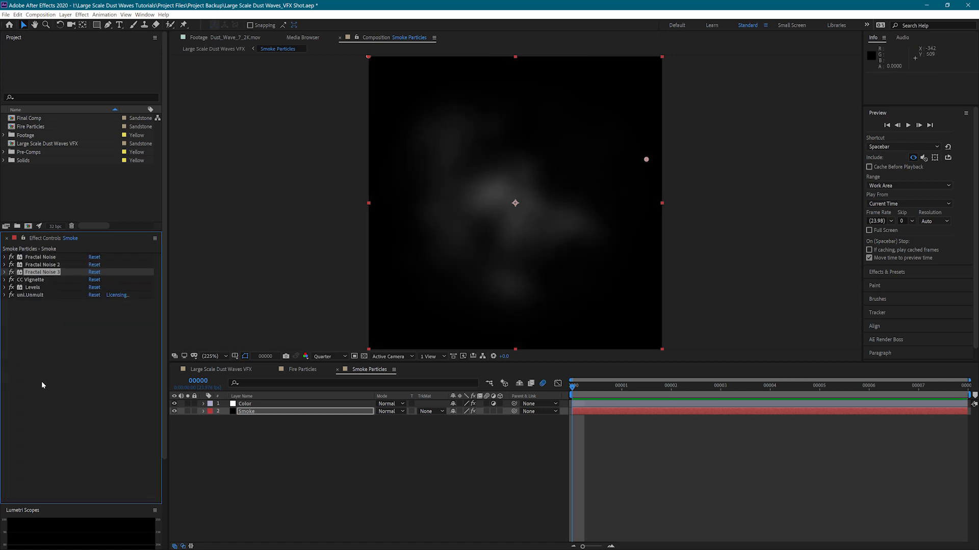
{"action": "mouse_move", "coordinate": [647, 69]}
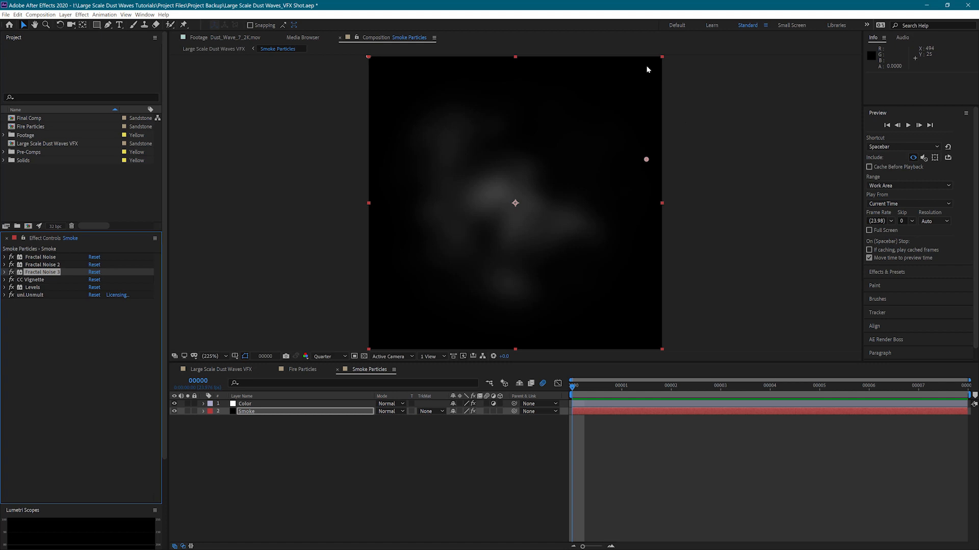
{"action": "mouse_move", "coordinate": [261, 346]}
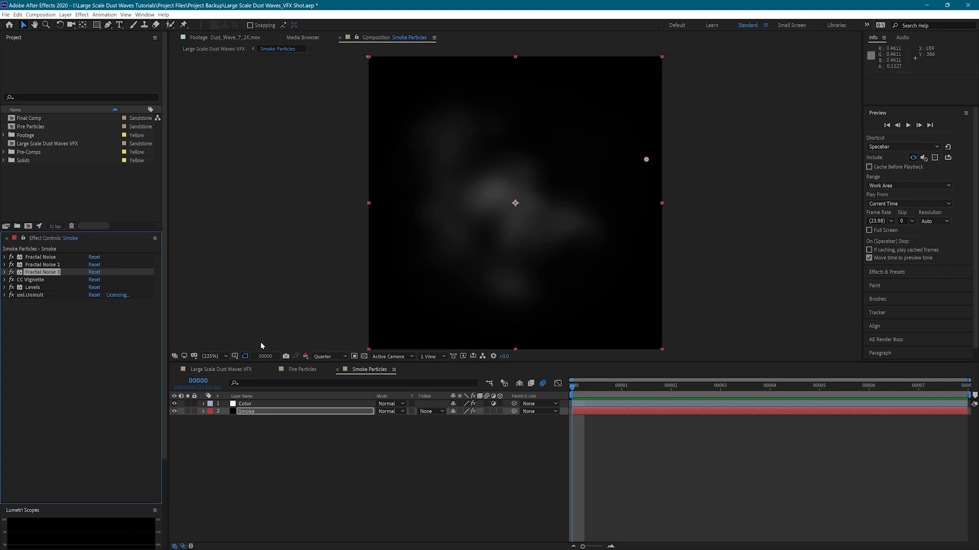
{"action": "mouse_move", "coordinate": [12, 299]}
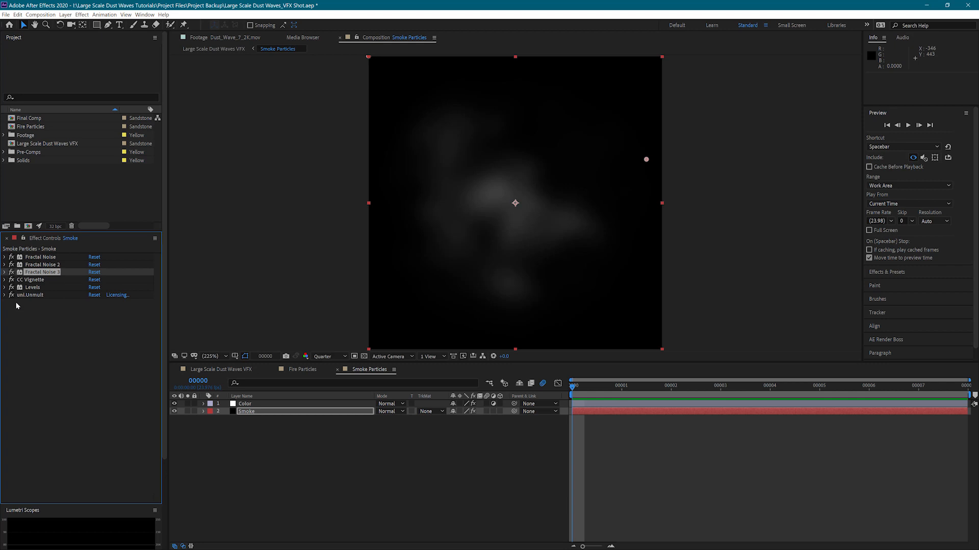
{"action": "mouse_move", "coordinate": [31, 315]}
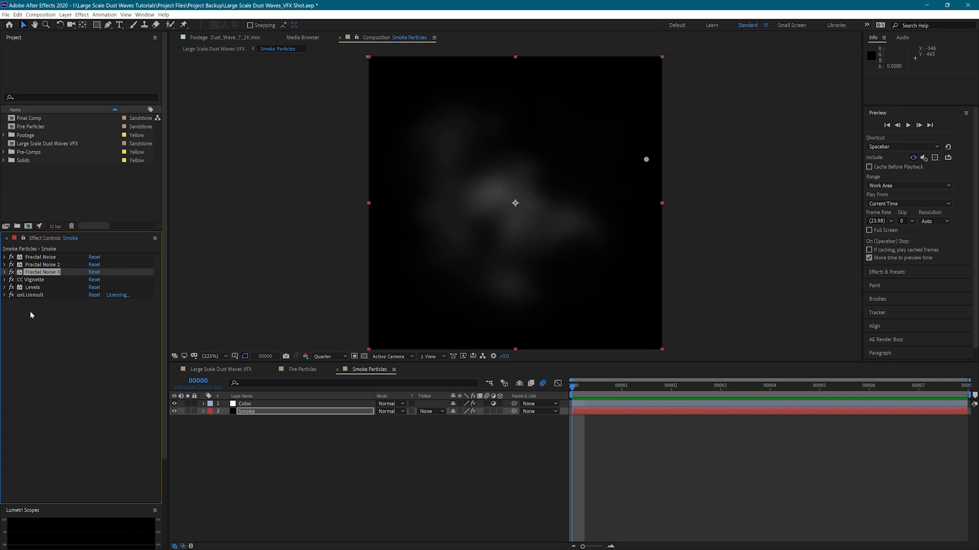
{"action": "mouse_move", "coordinate": [153, 356]}
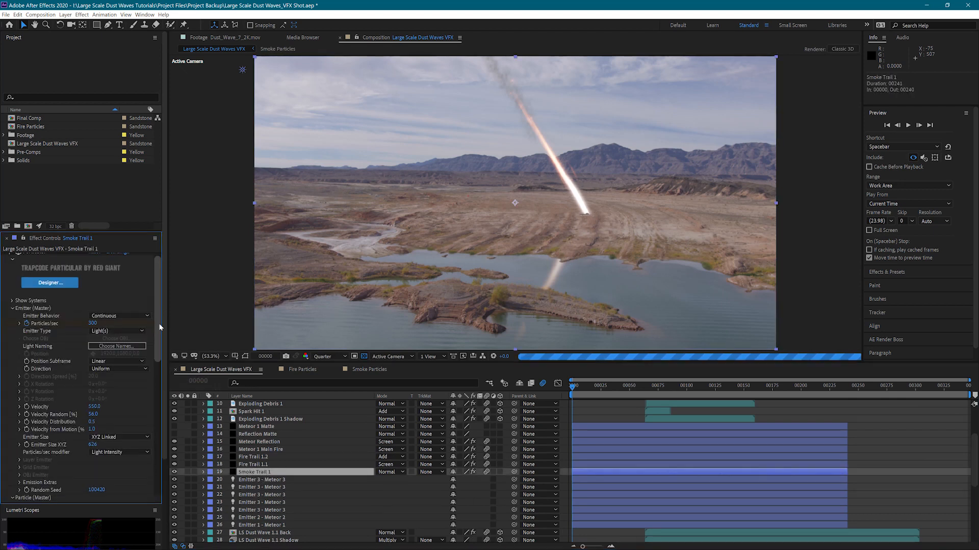
Step: Expand Smoke Trail 1's Size over Life and Opacity over Life curves in Particle (Master)
{"action": "scroll", "scroll_direction": "down", "scroll_amount": 3}
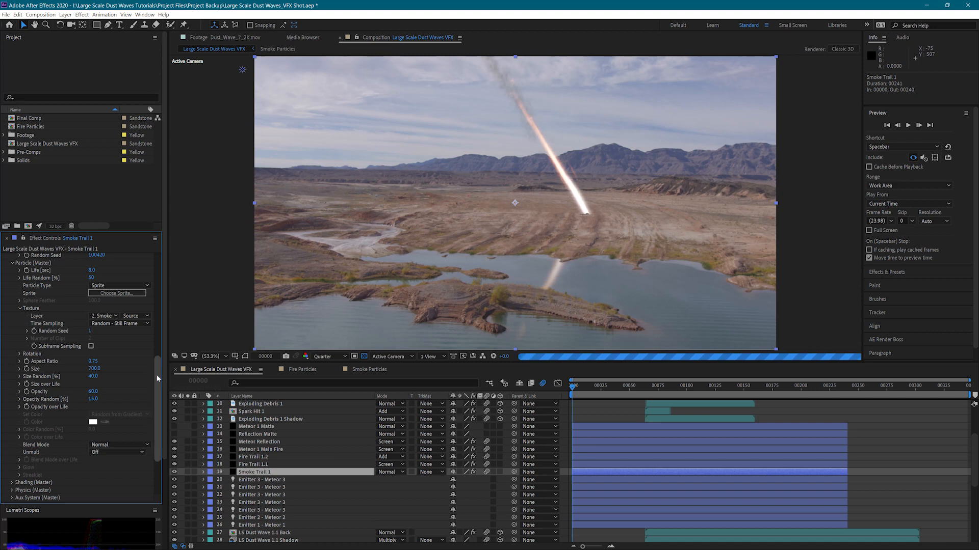
{"action": "scroll", "scroll_direction": "down", "scroll_amount": 3}
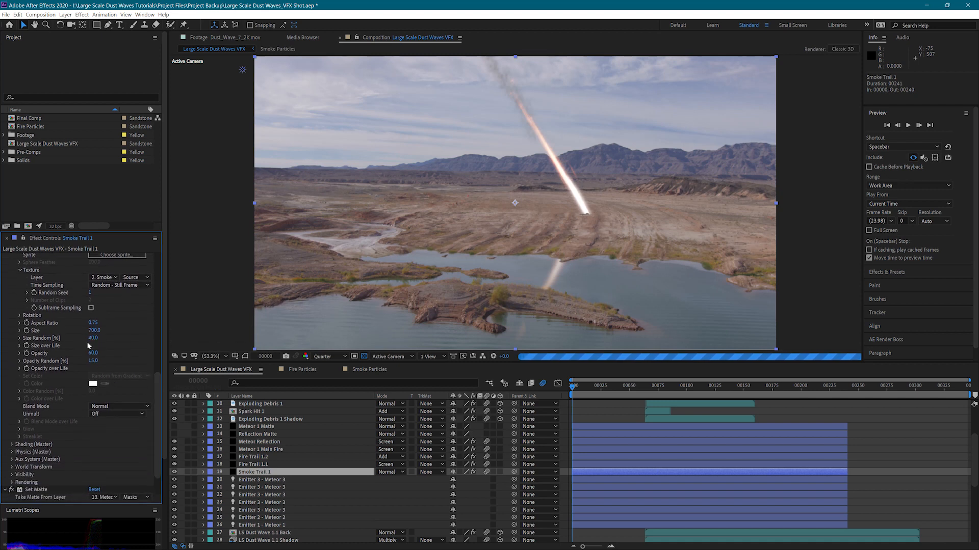
{"action": "left_click", "coordinate": [20, 345]}
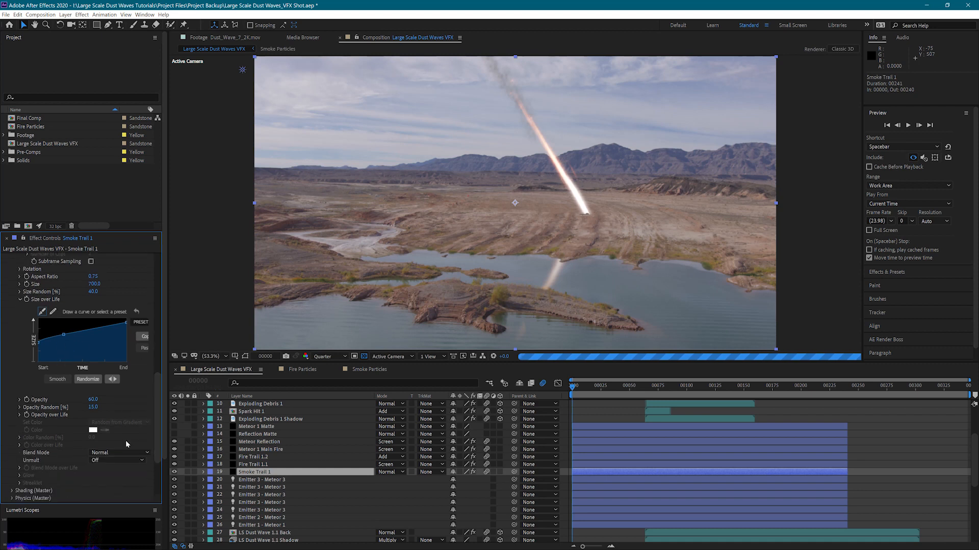
{"action": "mouse_move", "coordinate": [554, 175]}
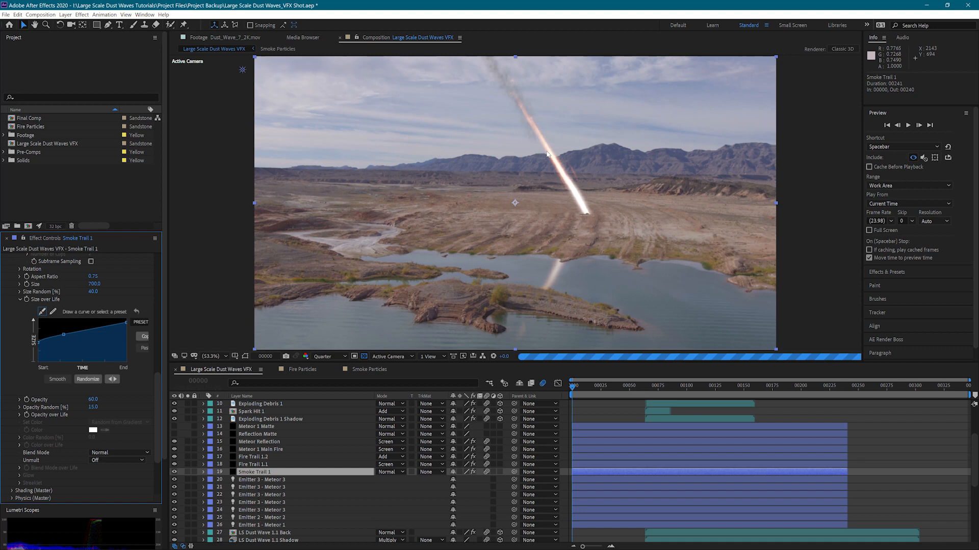
{"action": "mouse_move", "coordinate": [530, 108]}
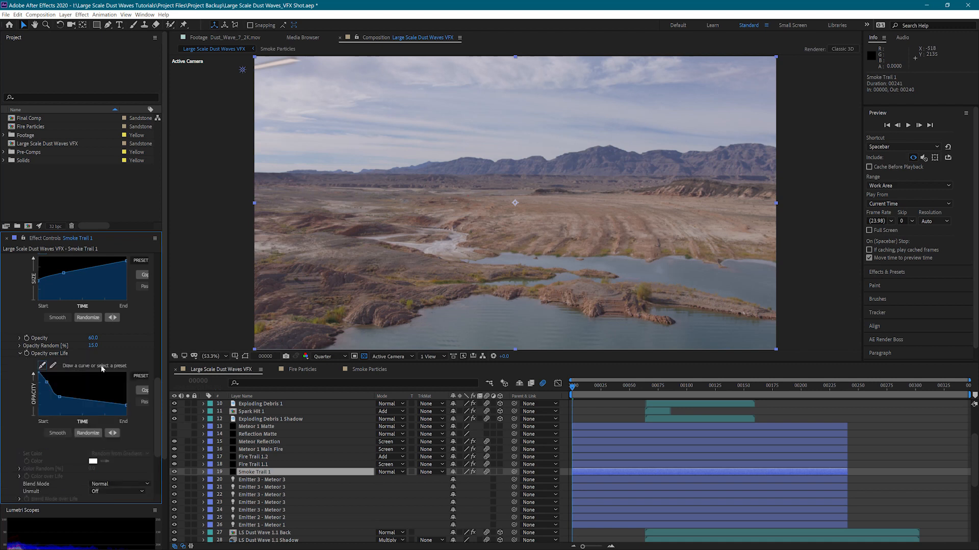
{"action": "scroll", "scroll_direction": "down", "scroll_amount": 3}
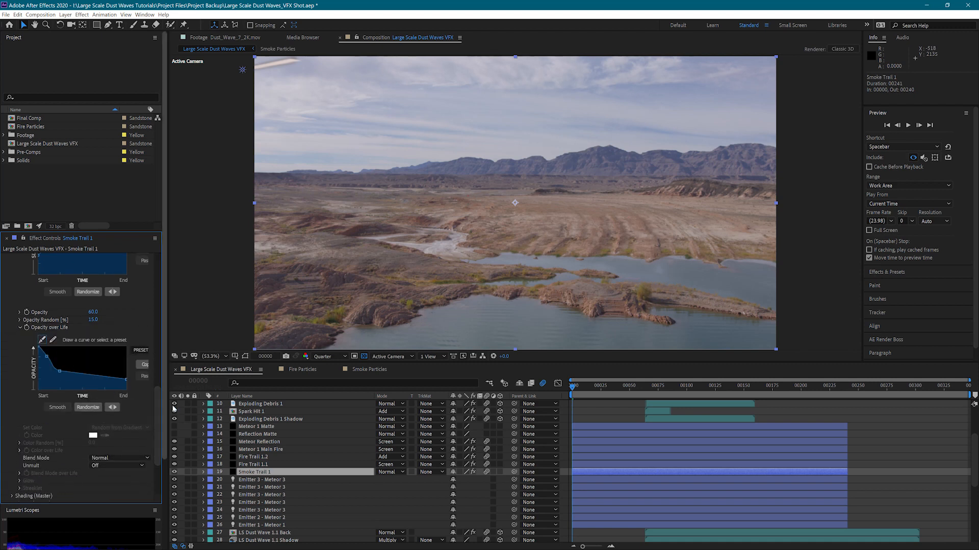
{"action": "scroll", "scroll_direction": "down", "scroll_amount": 3}
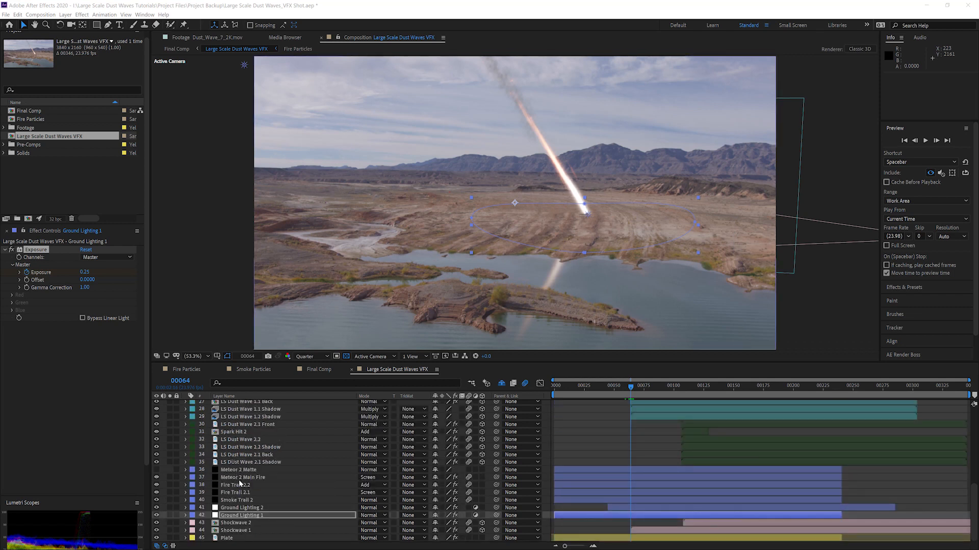
Step: Review Meteor 2 Main Fire's Particles/sec keyframes, then Fire Trail 2.1 and Smoke Trail 3
{"action": "left_click", "coordinate": [243, 477]}
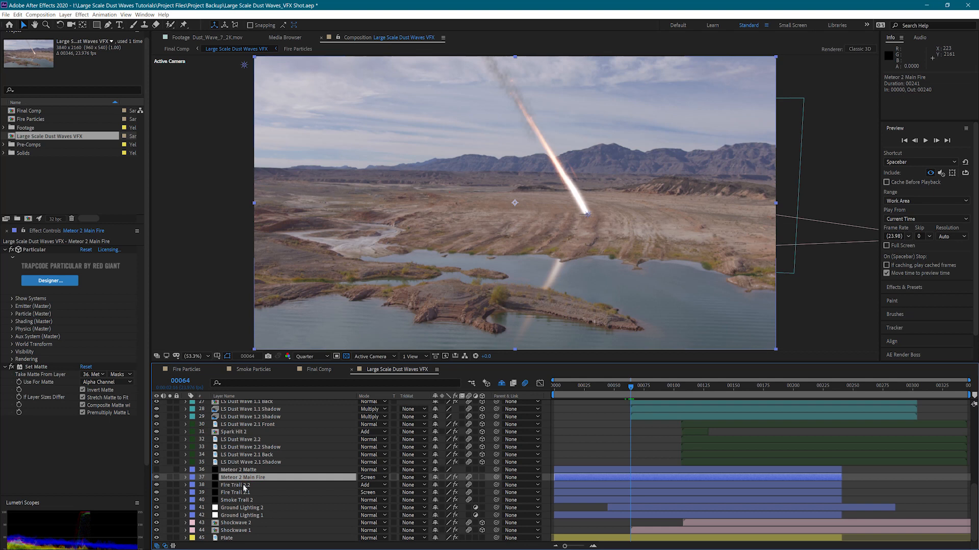
{"action": "mouse_move", "coordinate": [600, 479]}
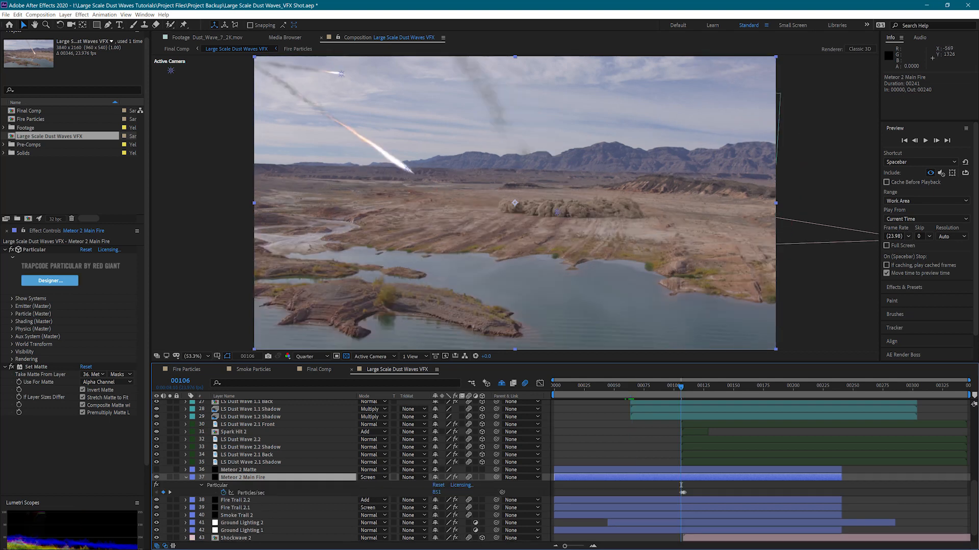
{"action": "left_click", "coordinate": [236, 508]}
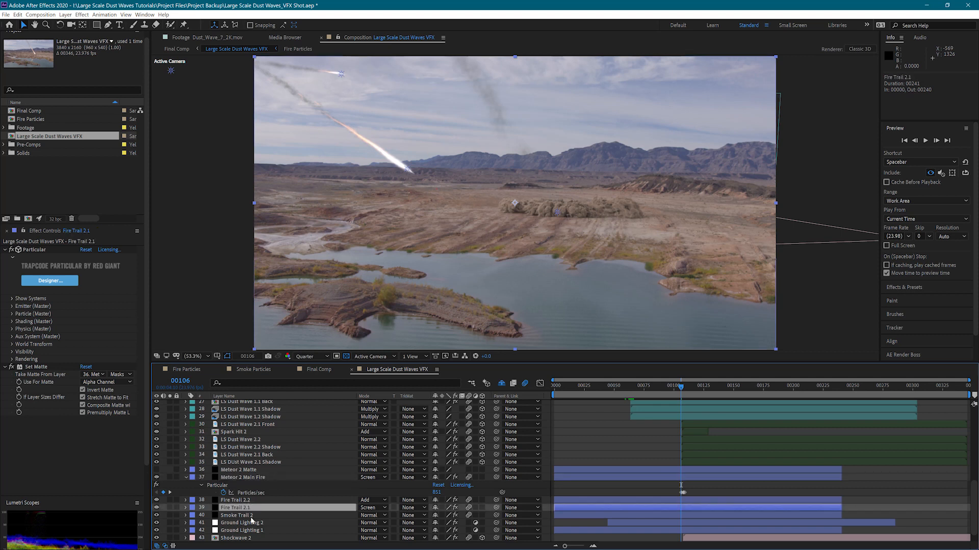
{"action": "left_click", "coordinate": [235, 515]}
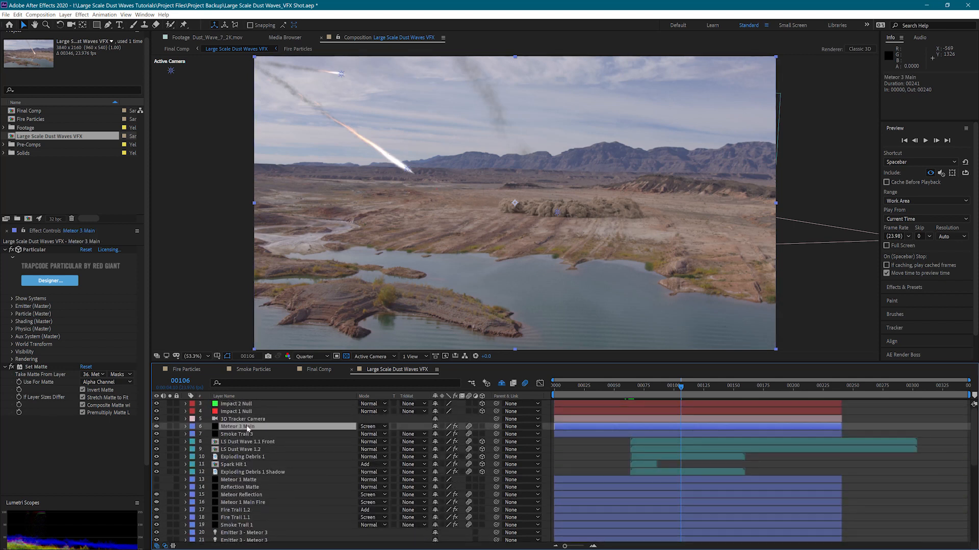
{"action": "left_click", "coordinate": [240, 434]}
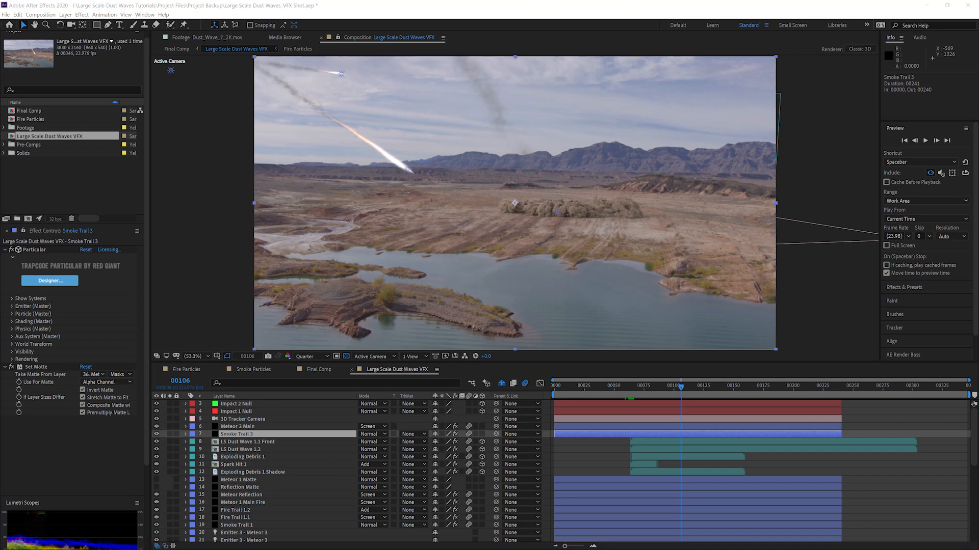
{"action": "mouse_move", "coordinate": [254, 511]}
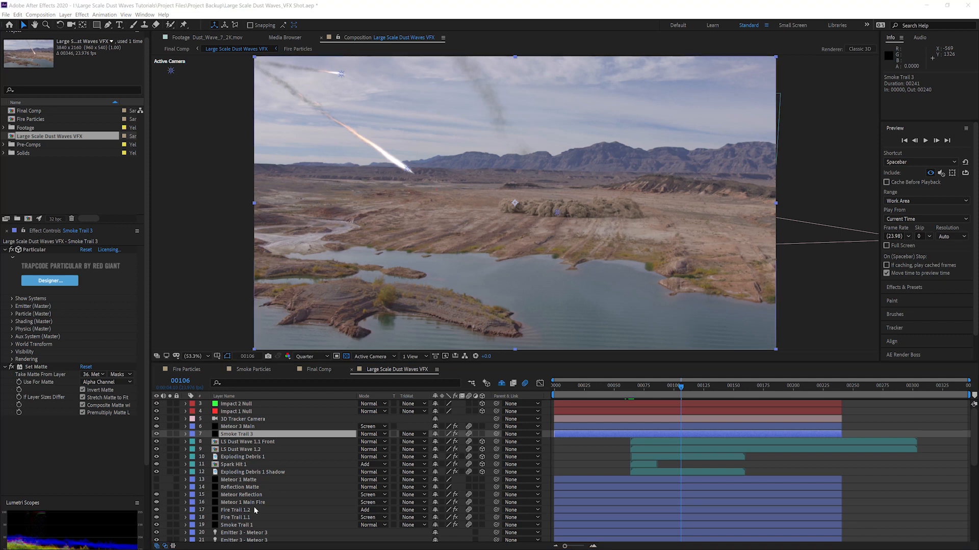
Step: Inspect Meteor 1 Matte, then Set Matte on Main Fire, Fire Trail 1.2, Smoke Trail 1, Reflection
{"action": "left_click", "coordinate": [240, 479]}
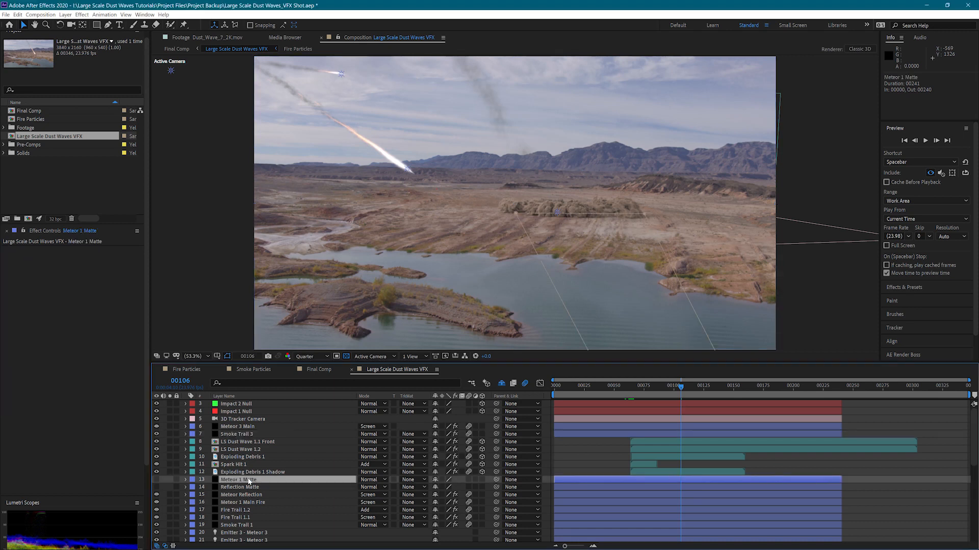
{"action": "mouse_move", "coordinate": [630, 393]}
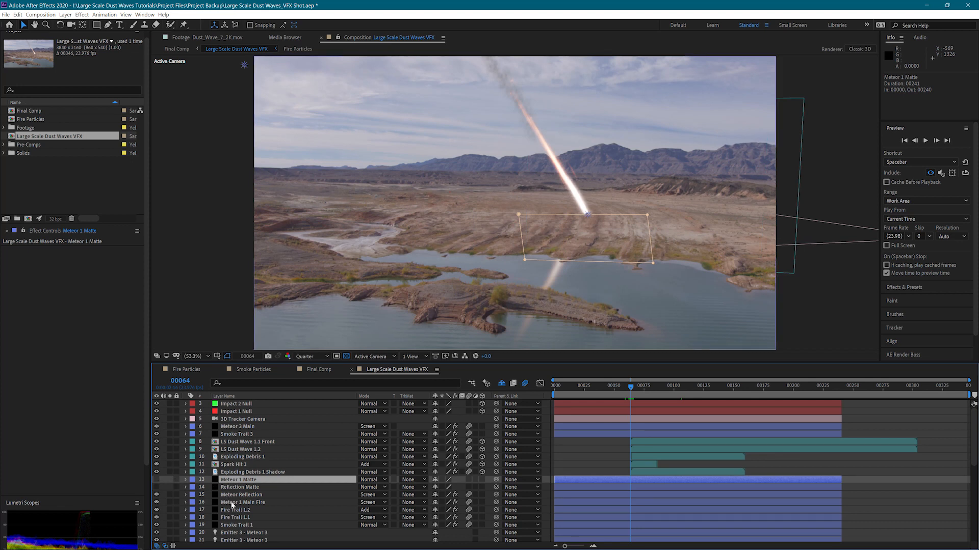
{"action": "left_click", "coordinate": [245, 502]}
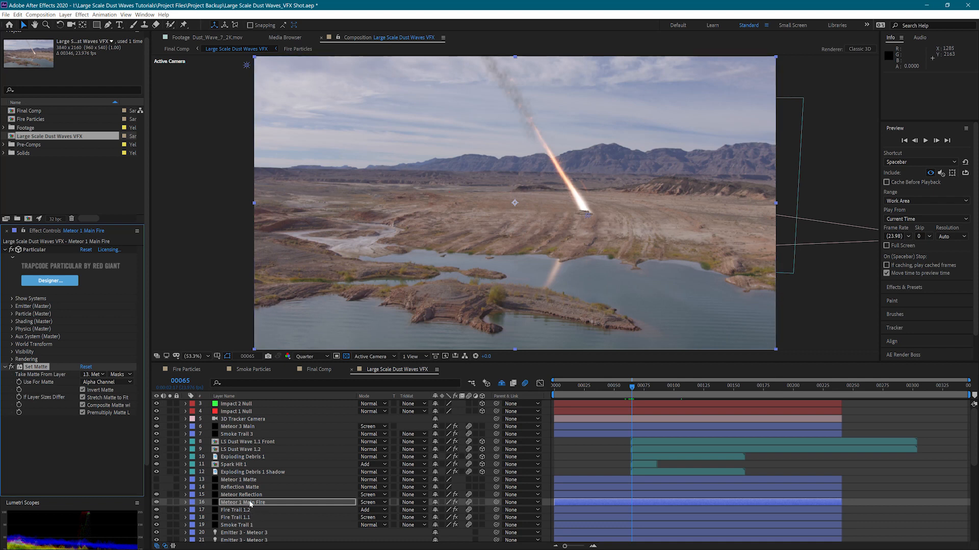
{"action": "left_click", "coordinate": [236, 509]}
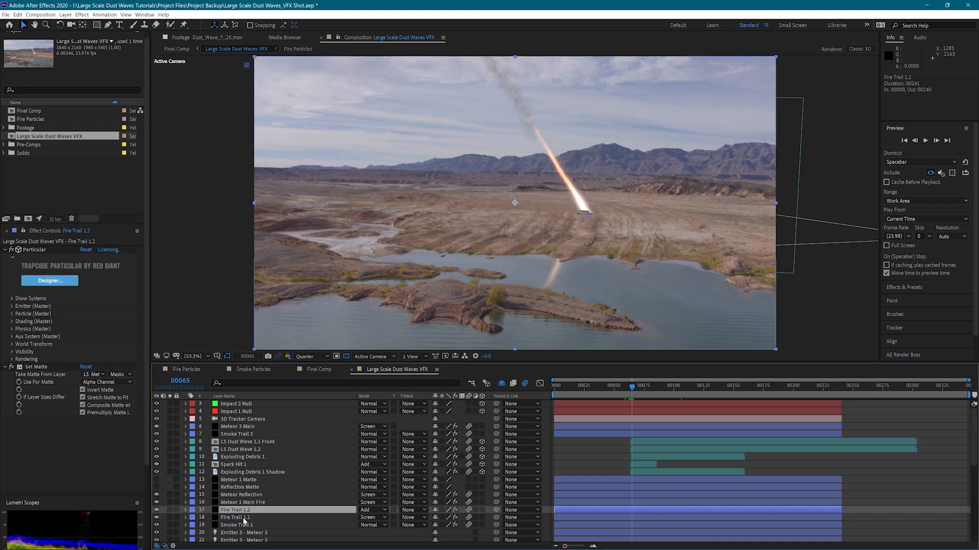
{"action": "left_click", "coordinate": [237, 525]}
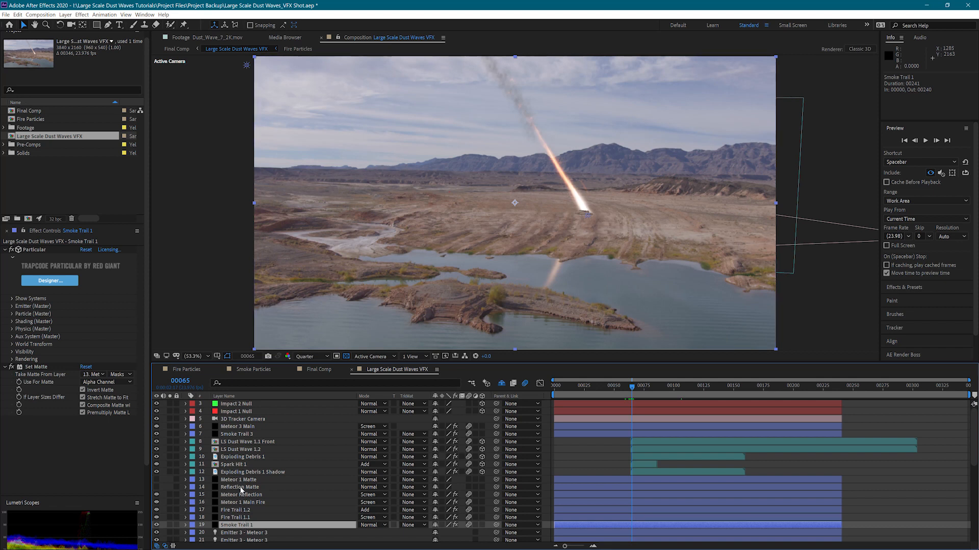
{"action": "left_click", "coordinate": [244, 494]}
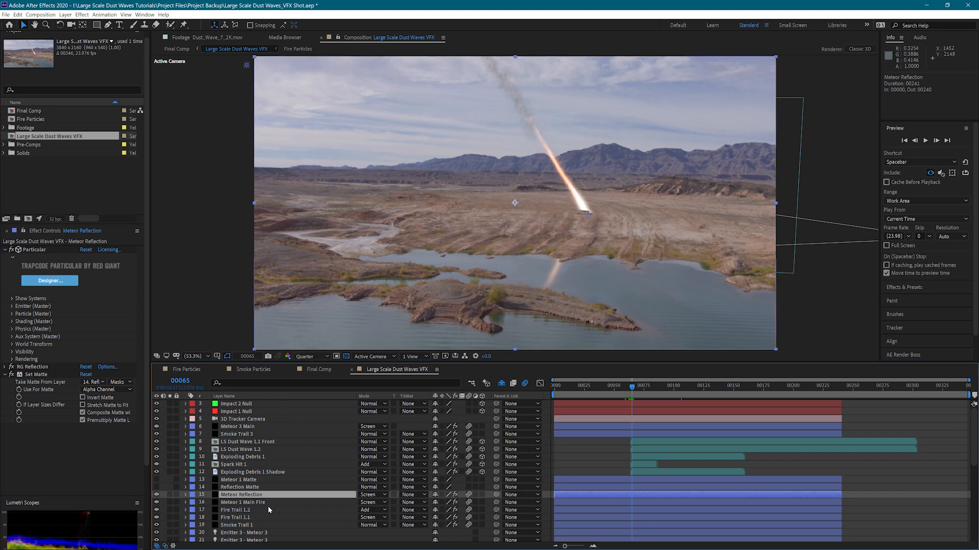
{"action": "left_click", "coordinate": [239, 487]}
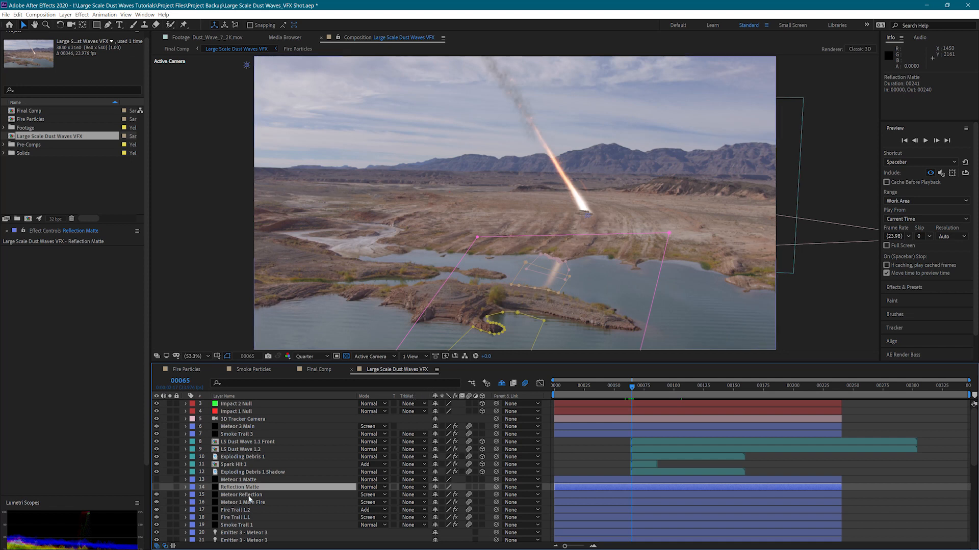
{"action": "left_click", "coordinate": [241, 494]}
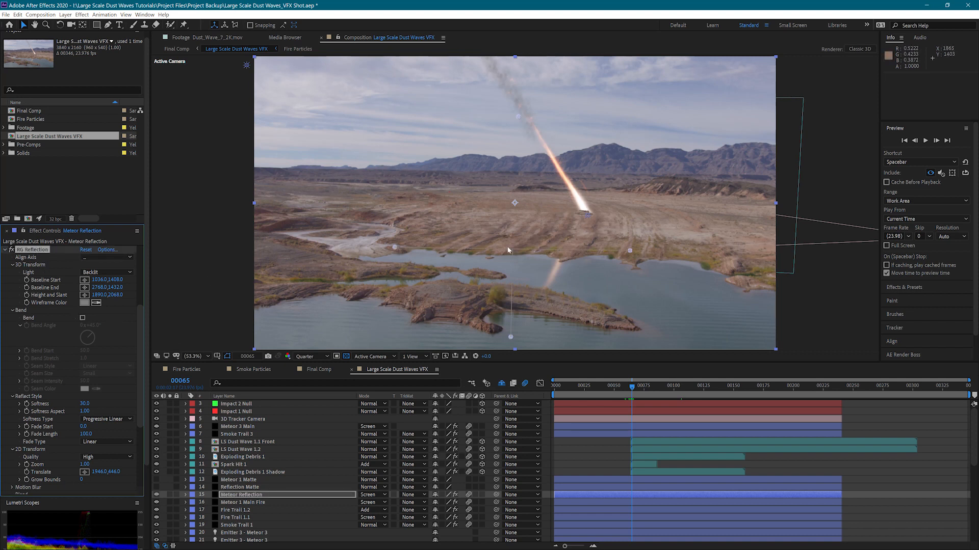
{"action": "mouse_move", "coordinate": [220, 467]}
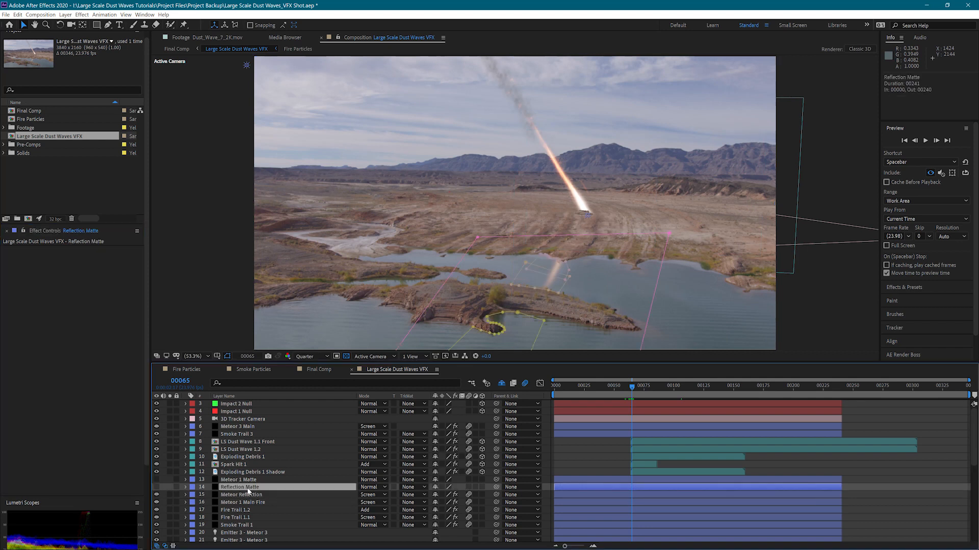
{"action": "mouse_move", "coordinate": [583, 375]}
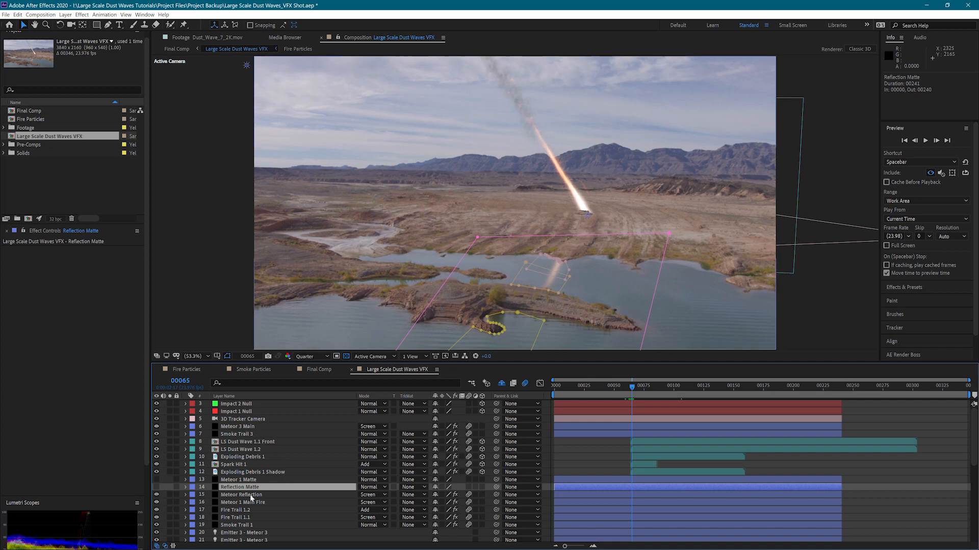
{"action": "mouse_move", "coordinate": [97, 453]}
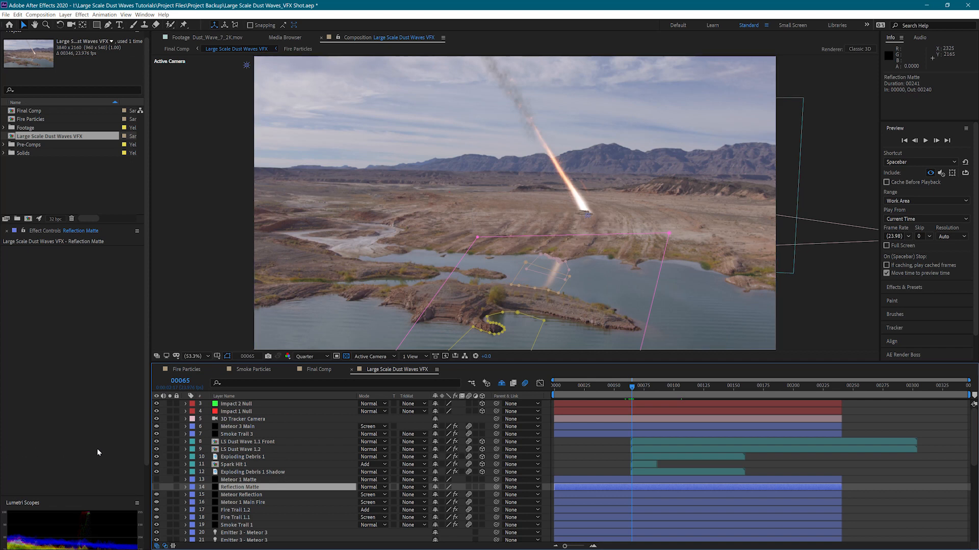